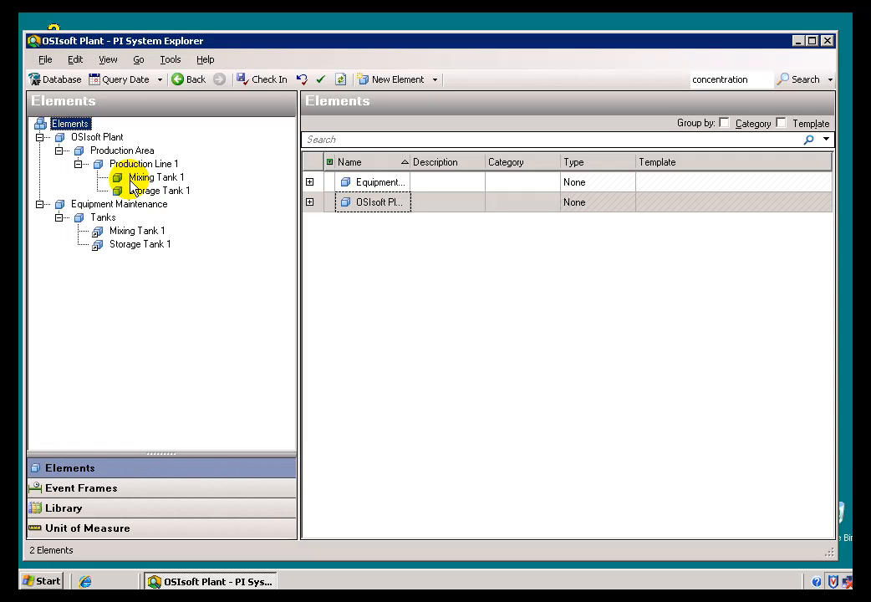
# Step: Select Mixing Tank 1 under Production Area > Production Line 1 to view its General tab
pyautogui.click(156, 176)
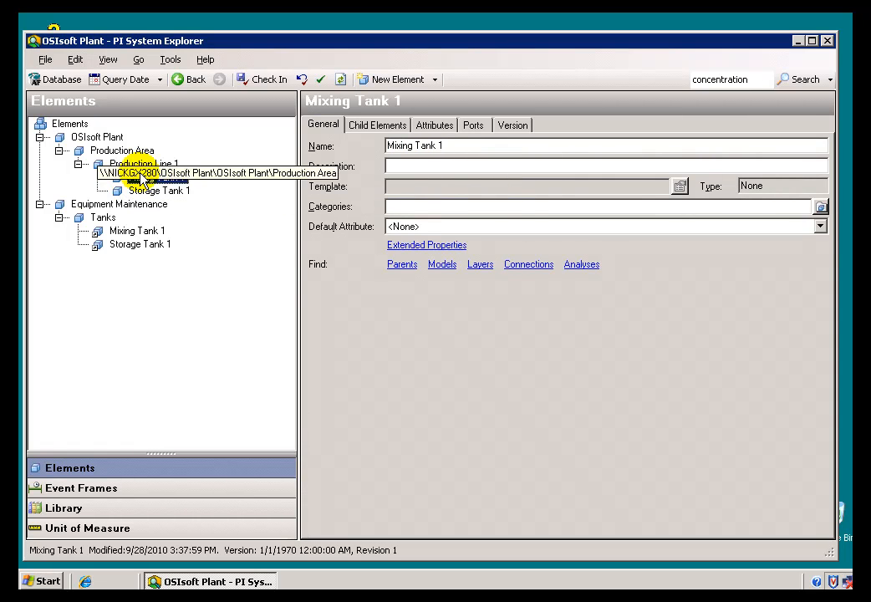
pyautogui.click(151, 176)
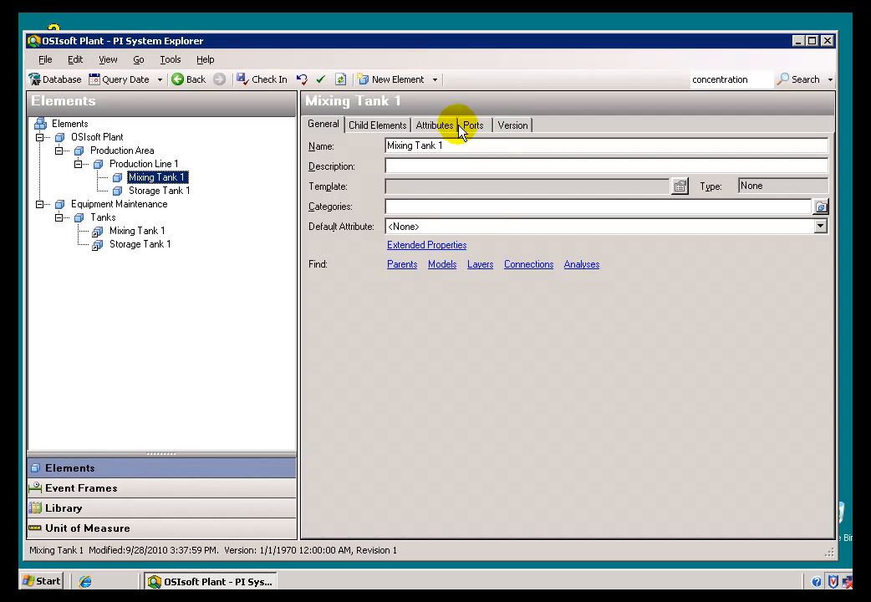
pyautogui.moveTo(159, 190)
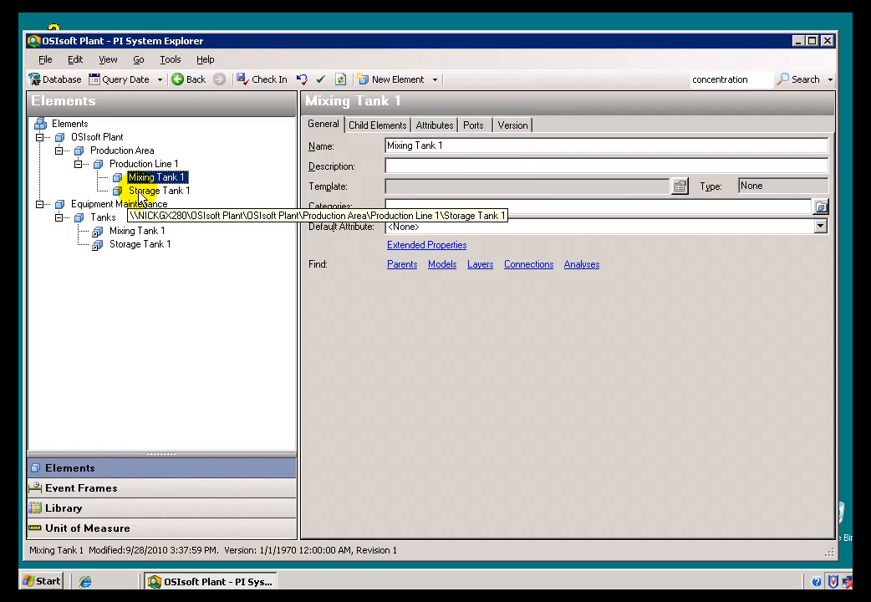
pyautogui.moveTo(157, 176)
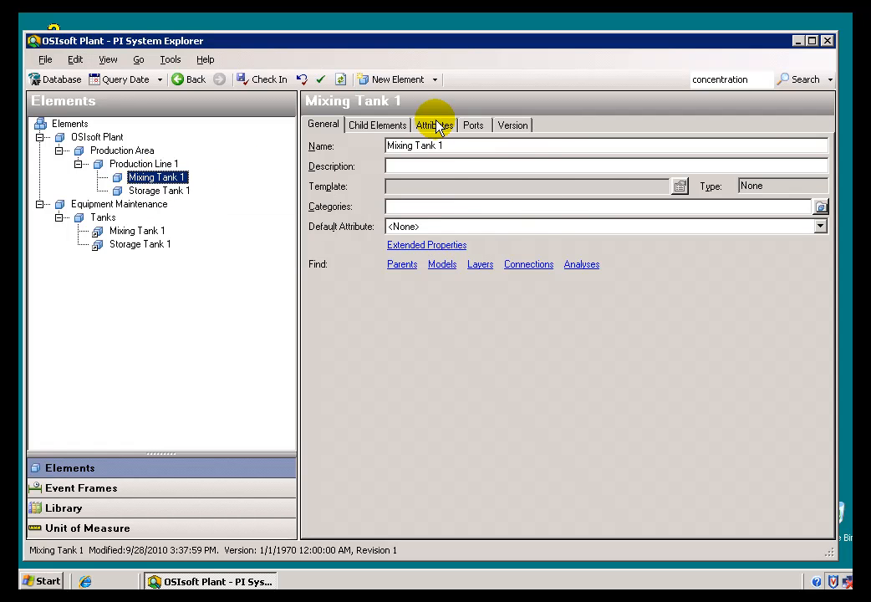
# Step: Show Mixing Tank 1's empty Attributes tab, reselecting the tank in the tree
pyautogui.click(434, 124)
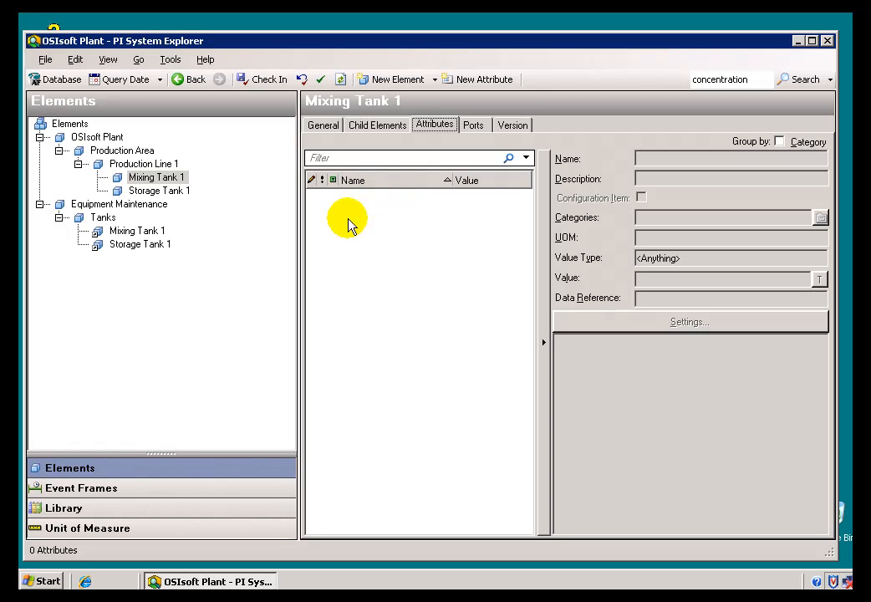
pyautogui.moveTo(329, 245)
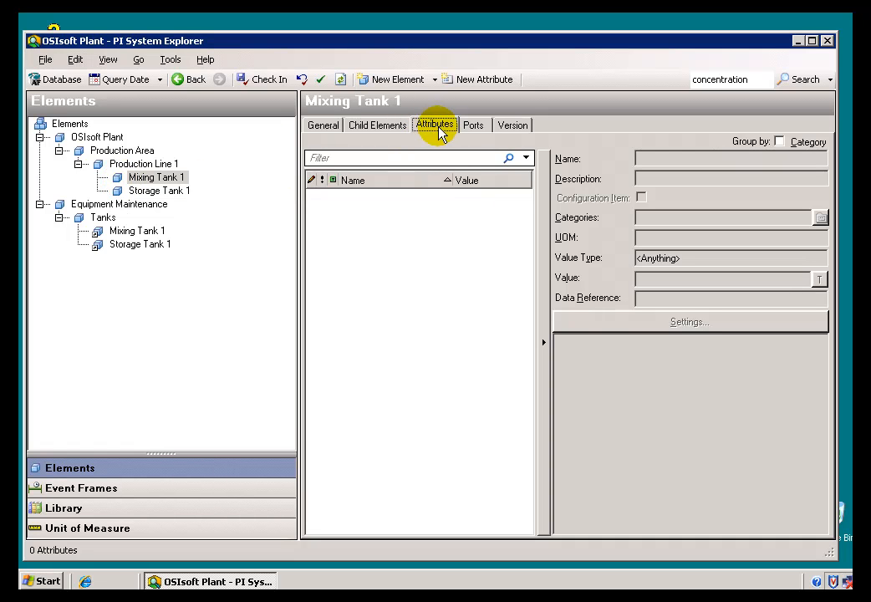
pyautogui.moveTo(141, 176)
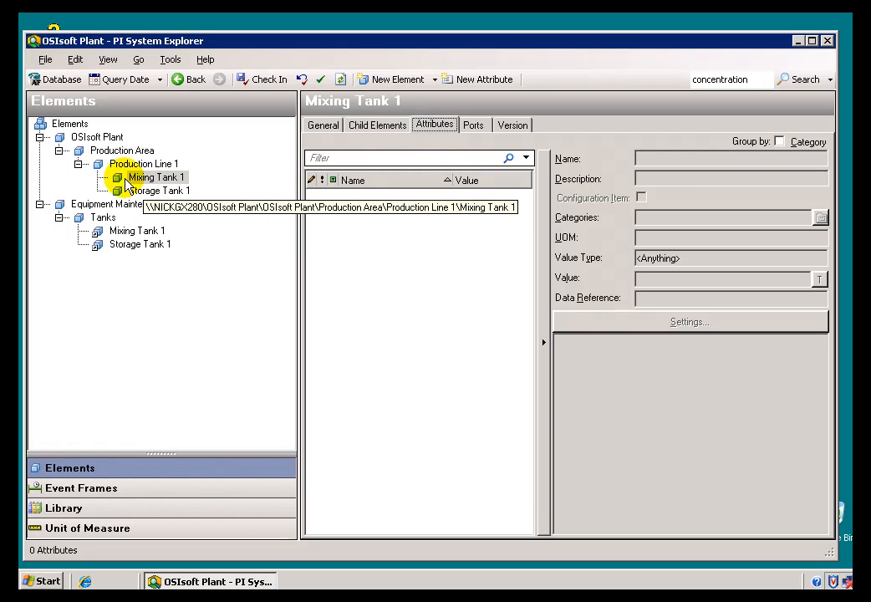
pyautogui.moveTo(433, 123)
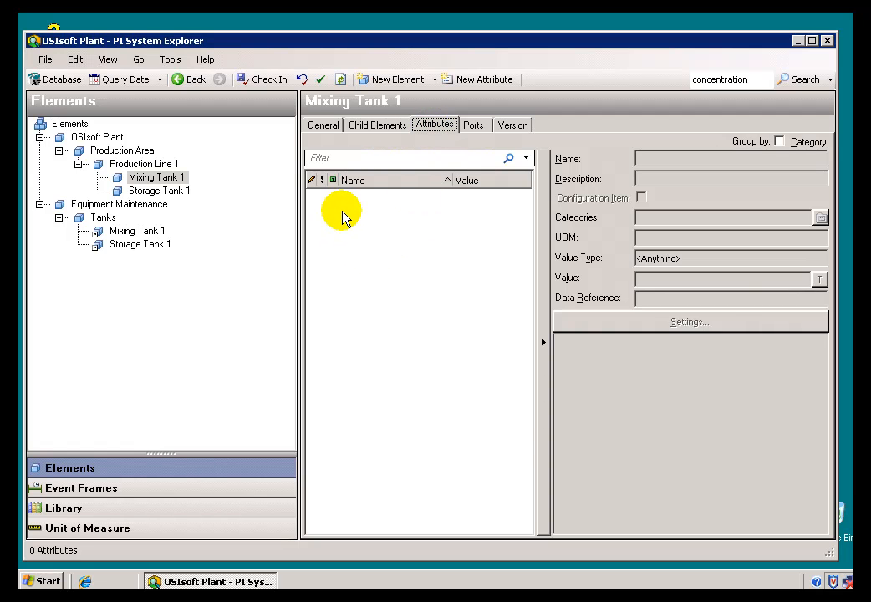
pyautogui.moveTo(374, 224)
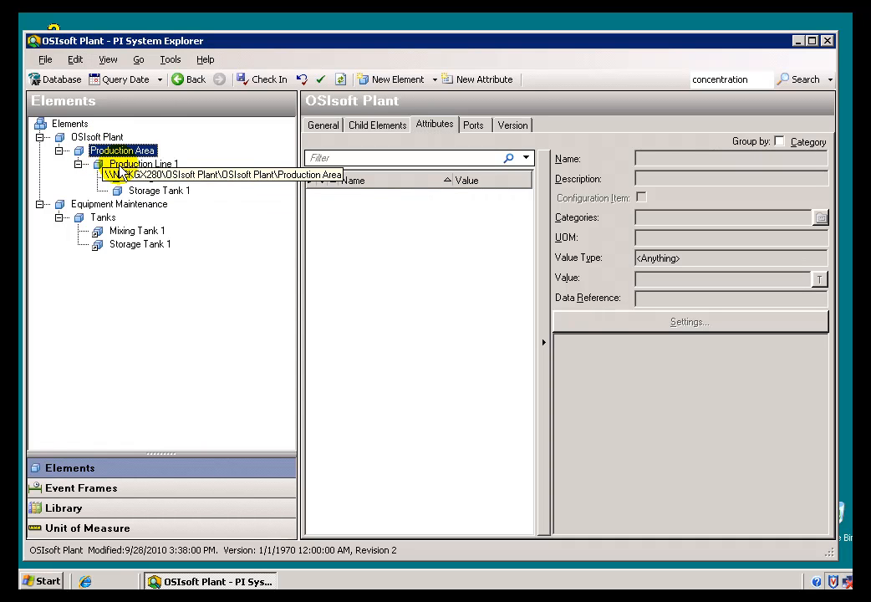
pyautogui.click(158, 177)
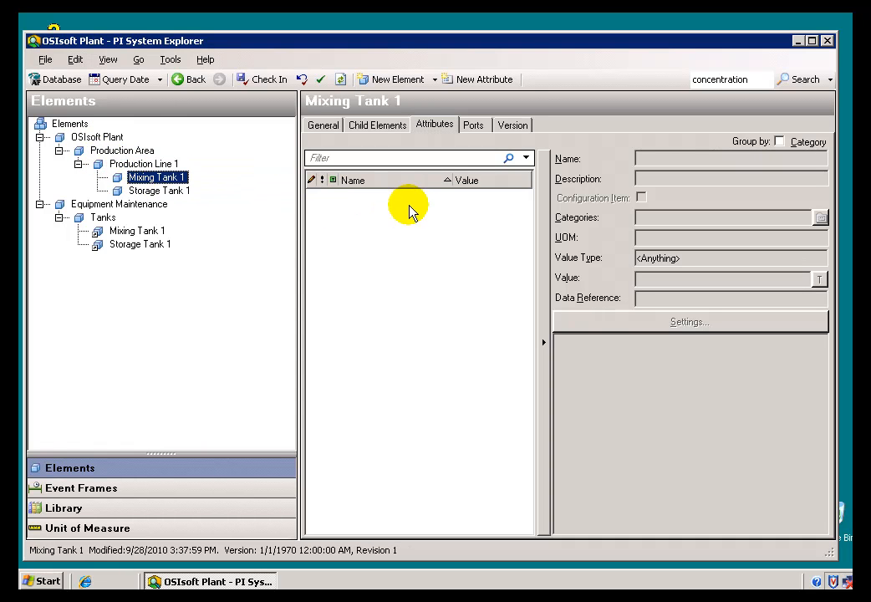
pyautogui.moveTo(156, 176)
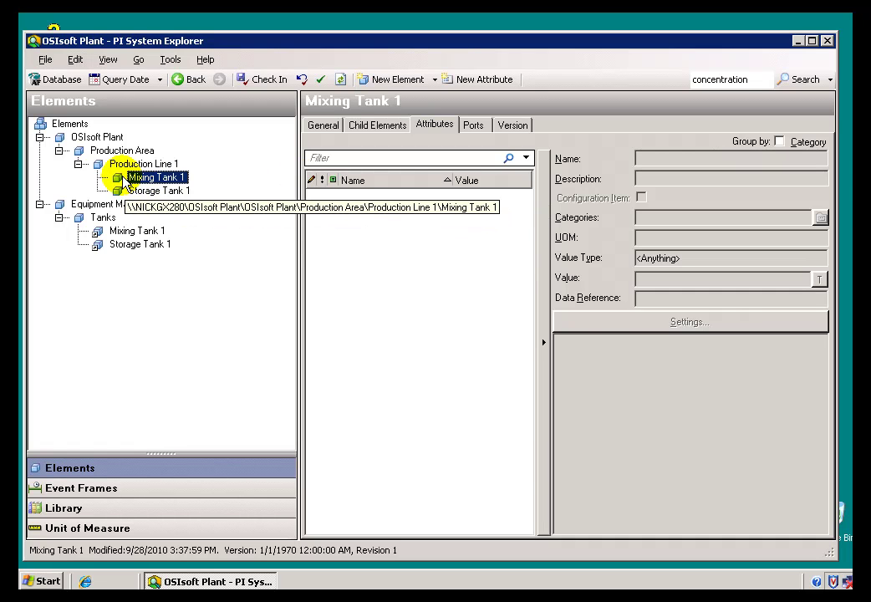
pyautogui.moveTo(433, 124)
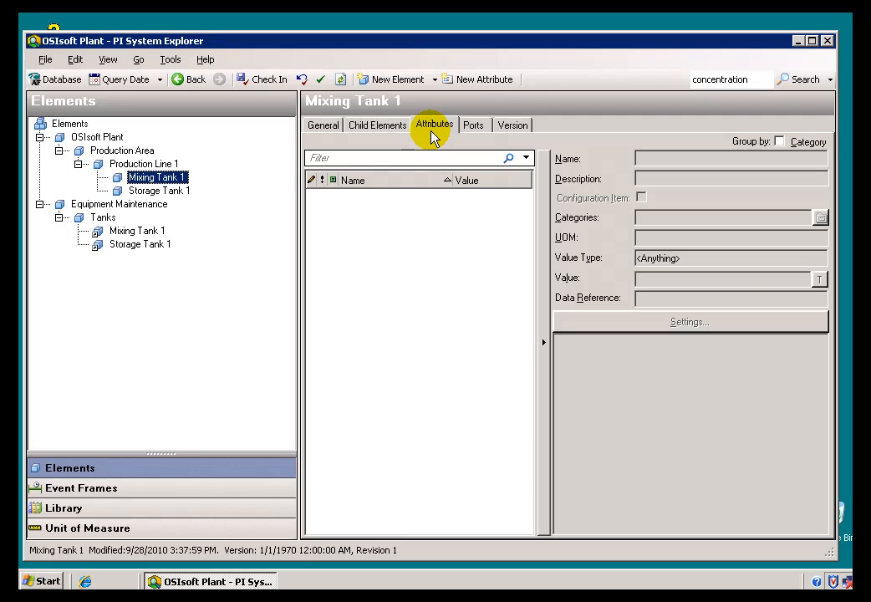
pyautogui.moveTo(157, 176)
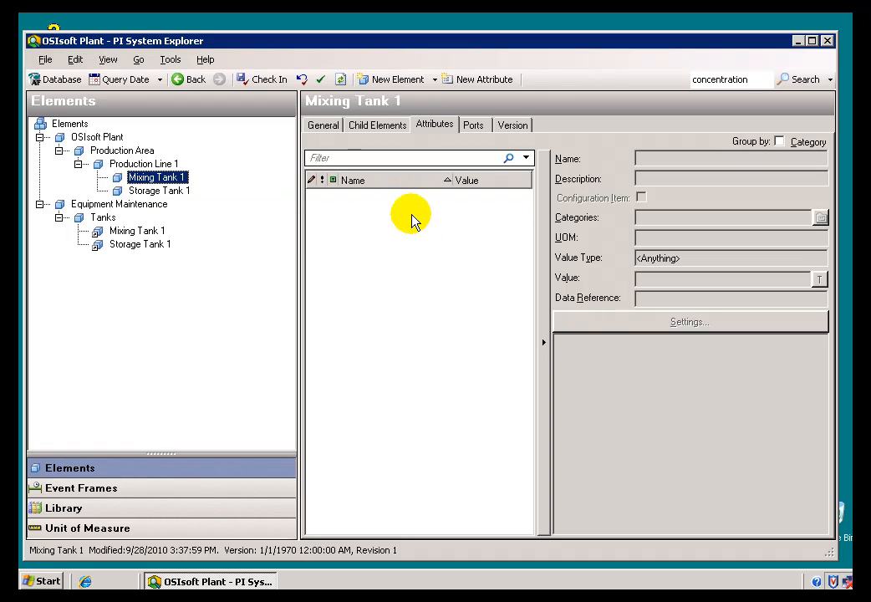
pyautogui.moveTo(426, 232)
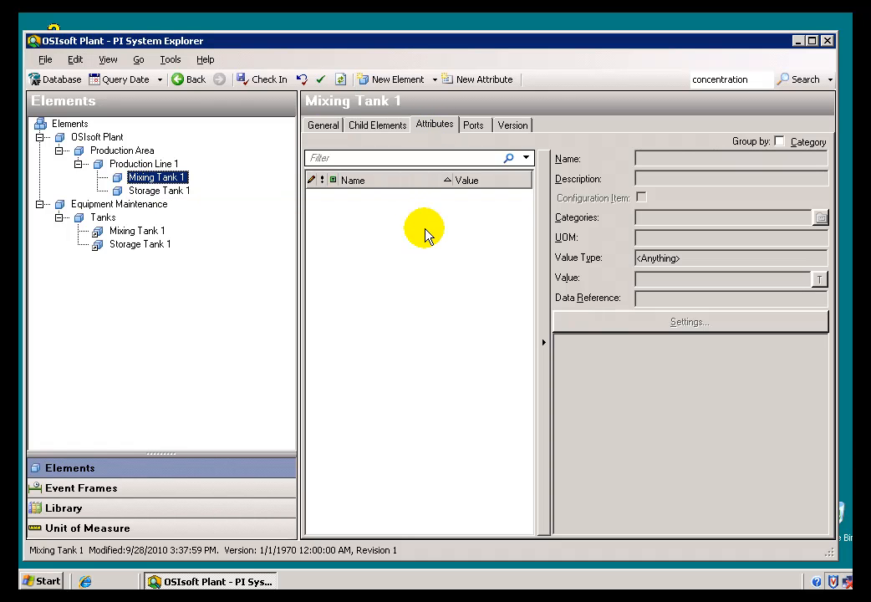
pyautogui.moveTo(401, 230)
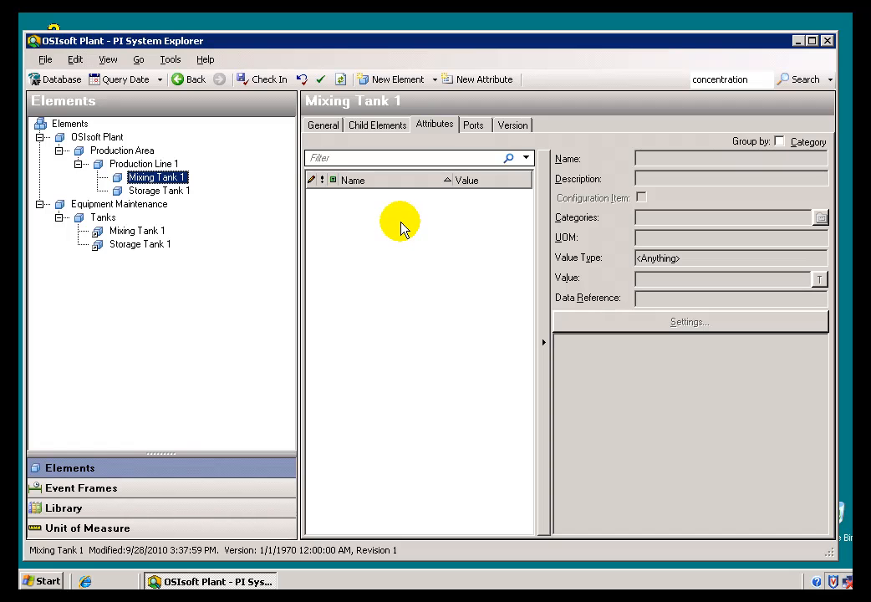
pyautogui.moveTo(355, 219)
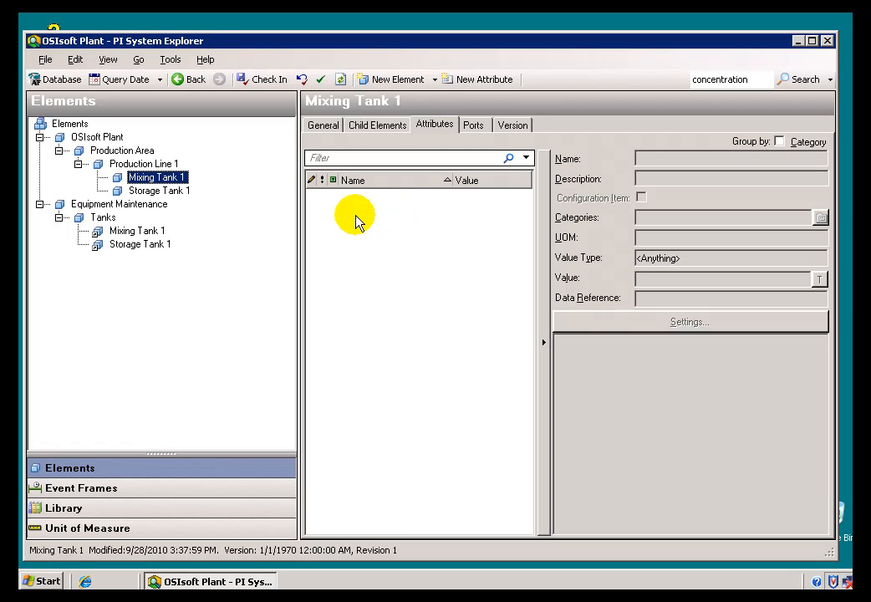
pyautogui.moveTo(324, 207)
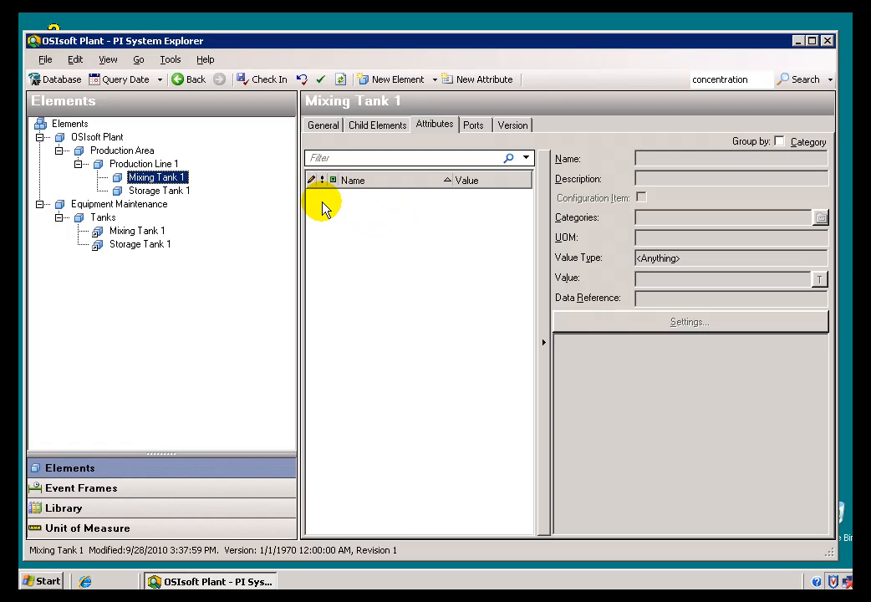
pyautogui.rightClick(326, 207)
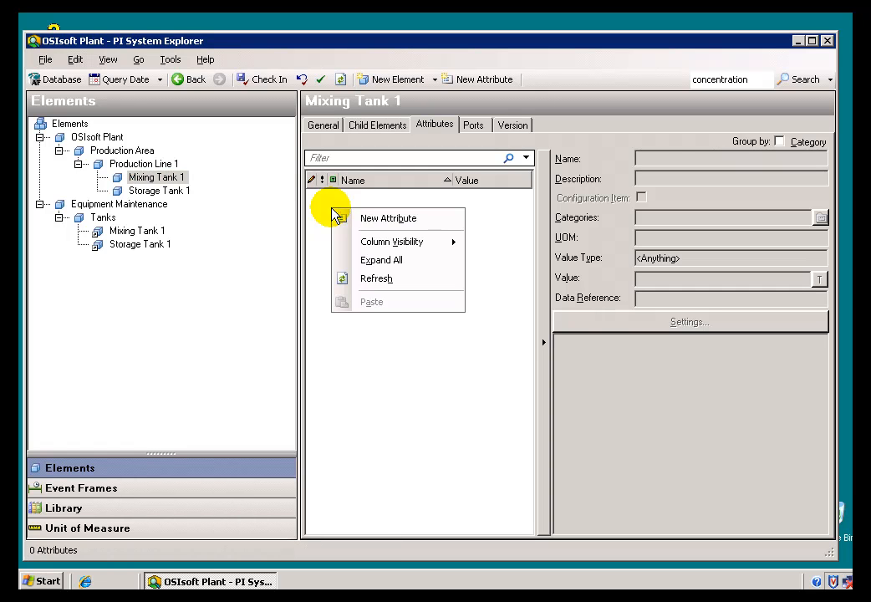
pyautogui.moveTo(388, 218)
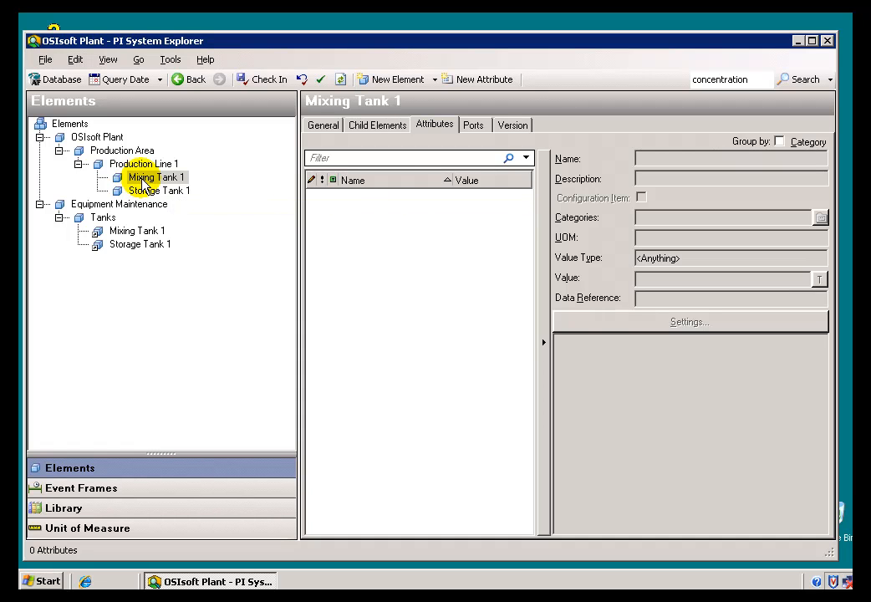
pyautogui.moveTo(340, 149)
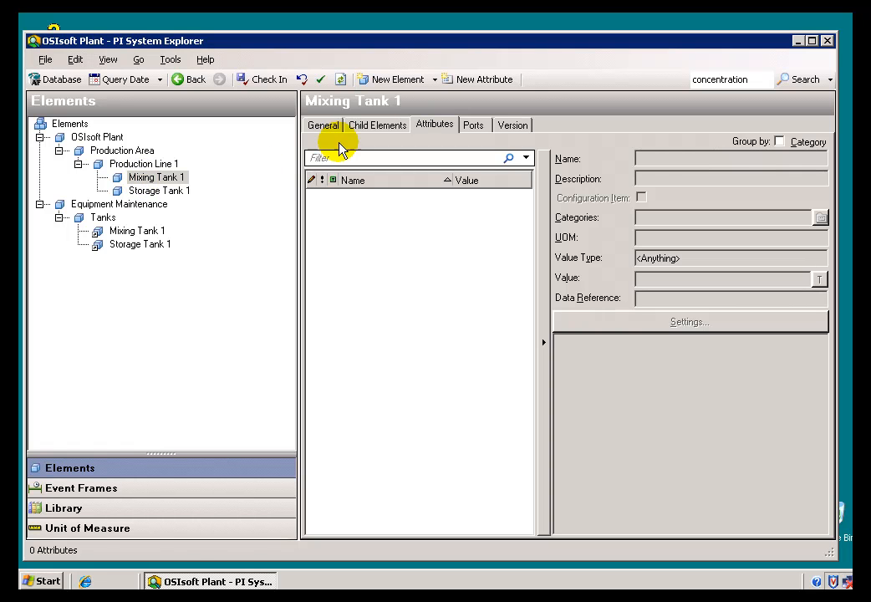
# Step: Glance at Storage Tank 1's empty attributes, then return to Mixing Tank 1's General details
pyautogui.click(323, 124)
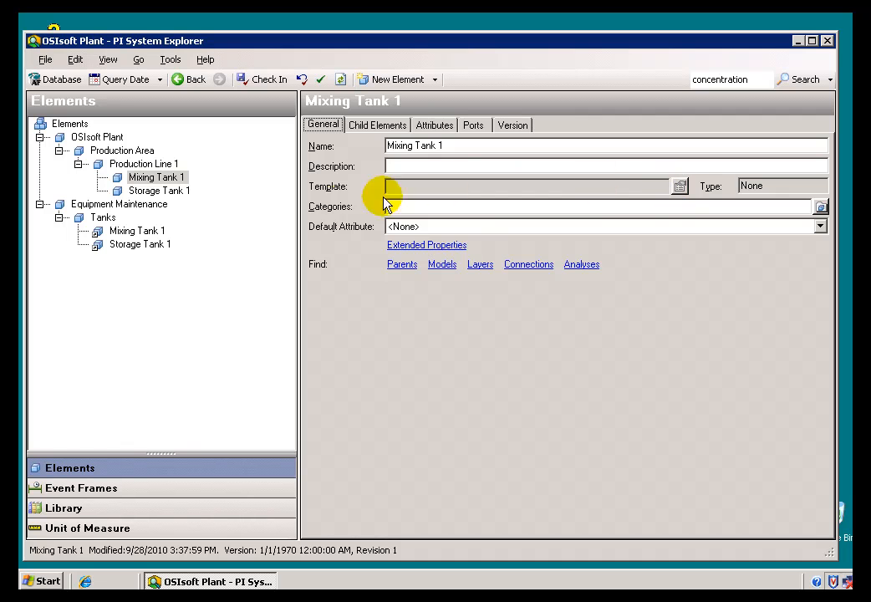
pyautogui.click(434, 124)
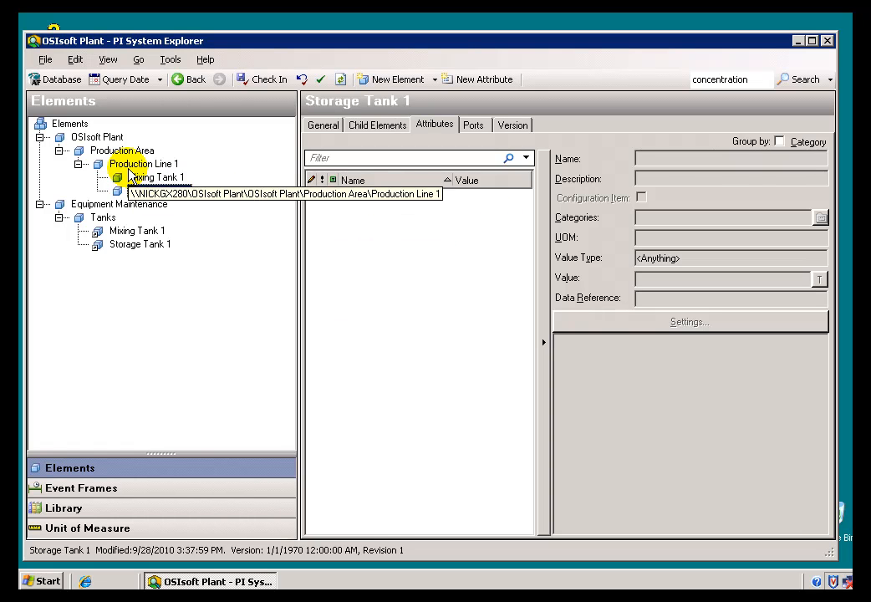
pyautogui.click(153, 176)
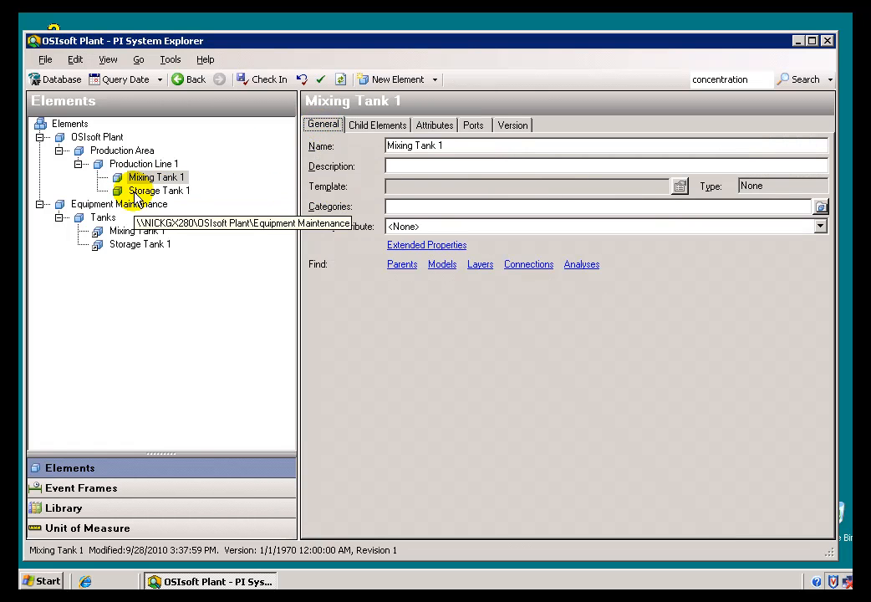
pyautogui.moveTo(478, 191)
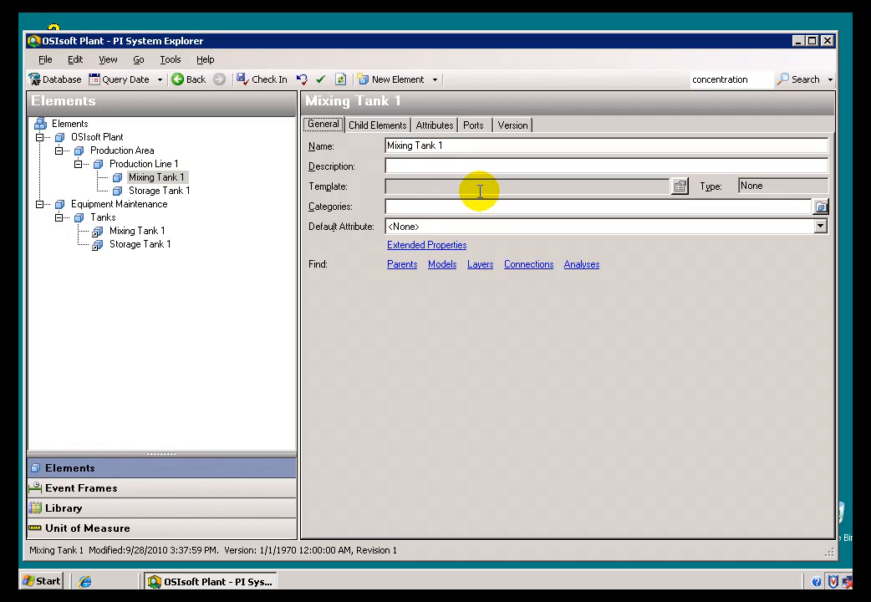
pyautogui.moveTo(434, 124)
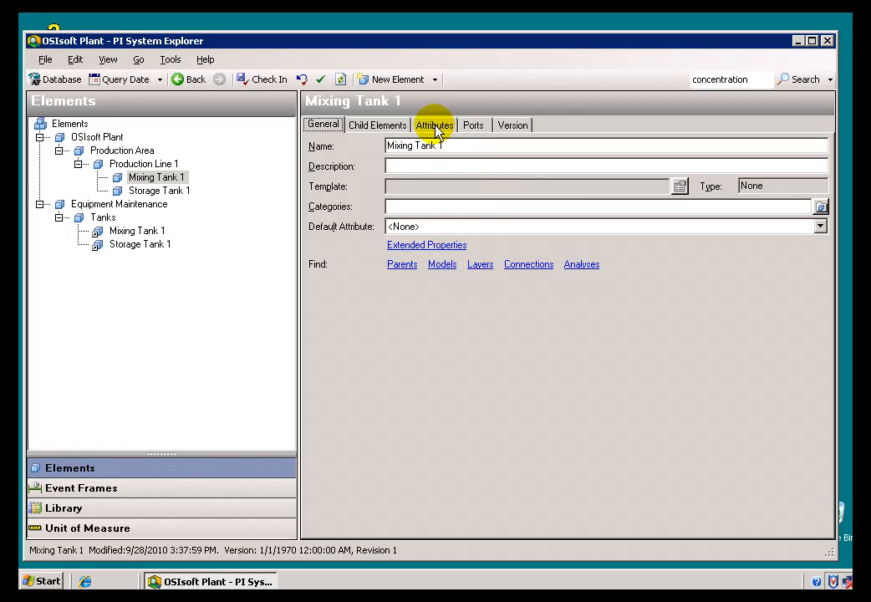
pyautogui.moveTo(433, 185)
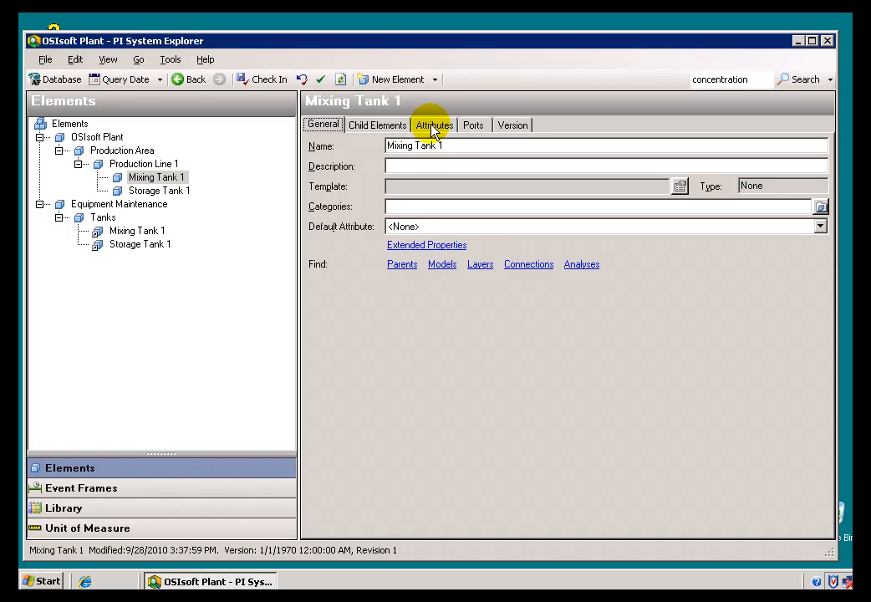
# Step: Show Mixing Tank 1's empty attributes and bring up its context menu in the tree
pyautogui.click(434, 125)
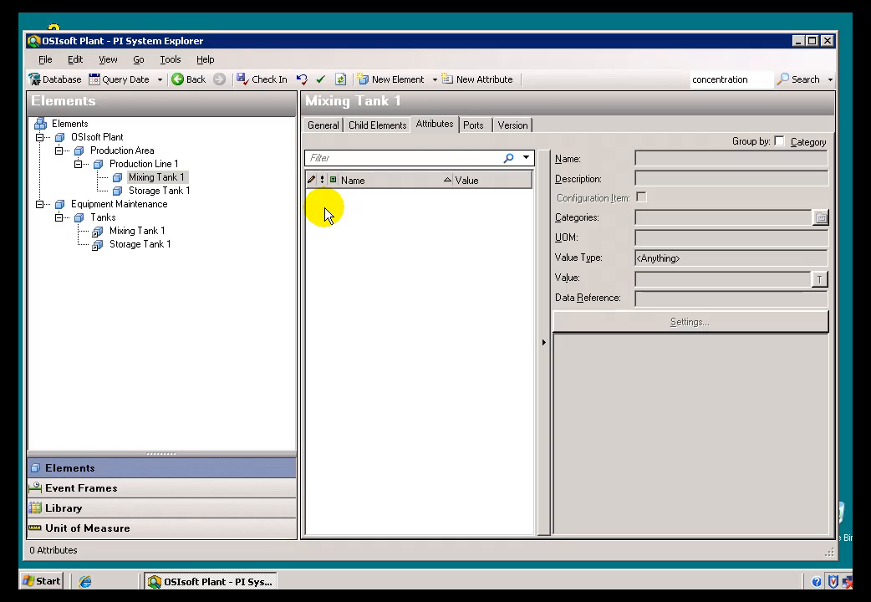
pyautogui.rightClick(326, 213)
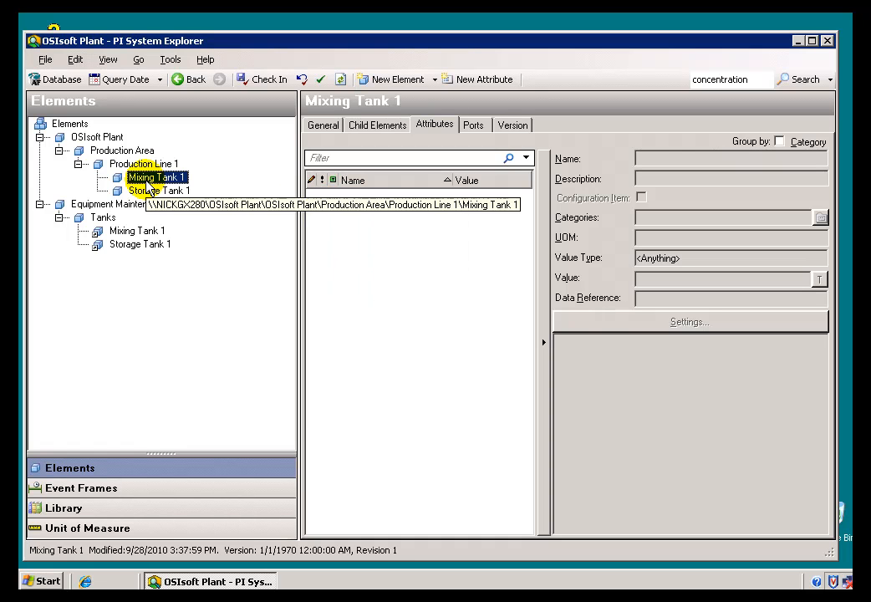
pyautogui.rightClick(157, 176)
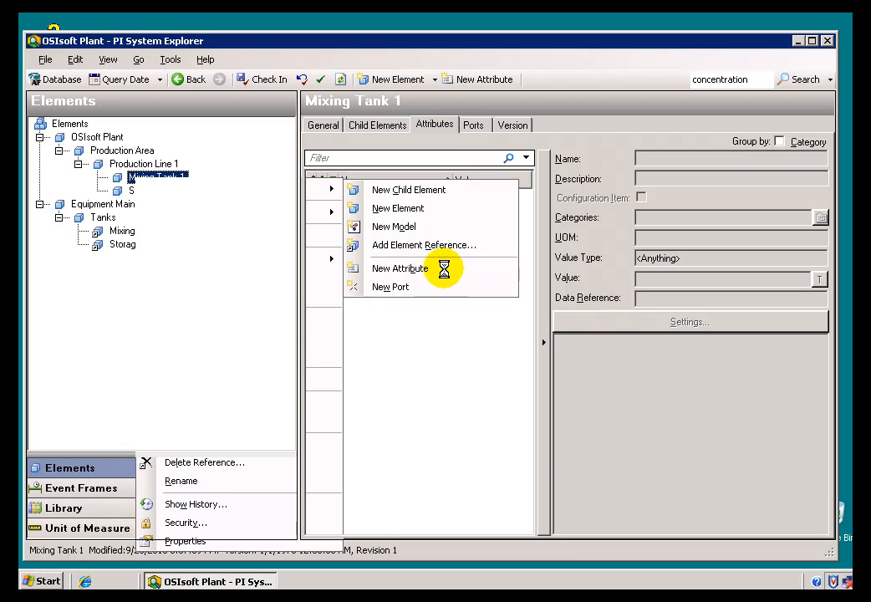
# Step: Create default attribute Attribute1 (Double, value 0) after cancelling a first properties dialog
pyautogui.click(399, 267)
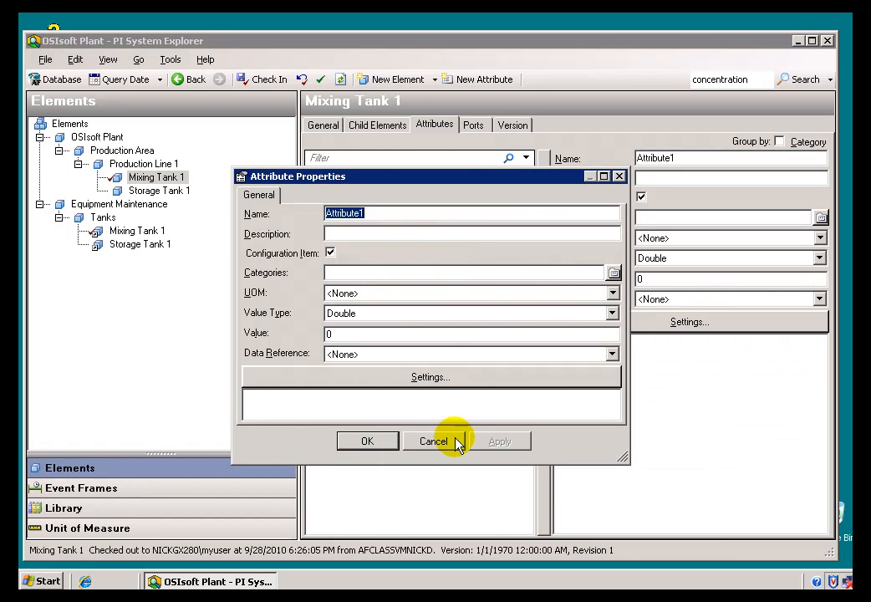
pyautogui.moveTo(349, 213)
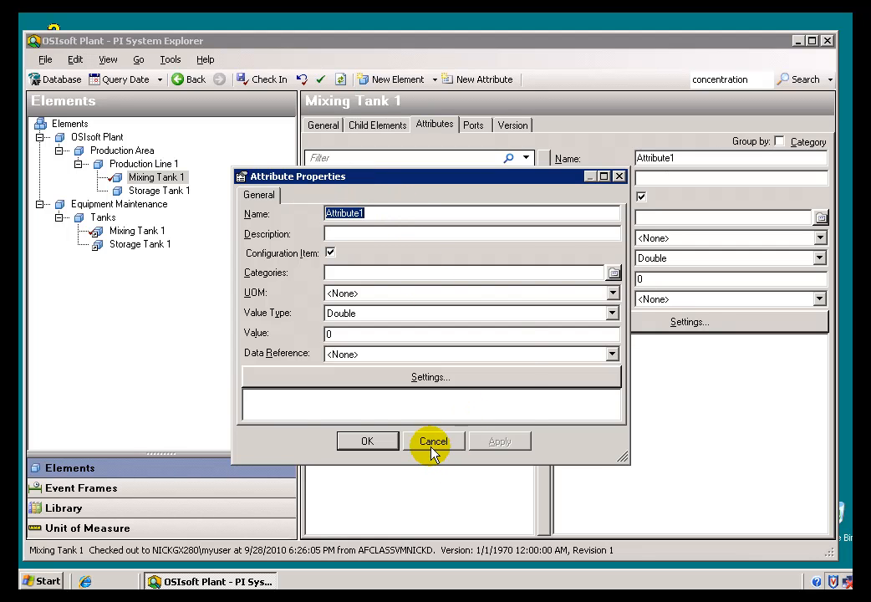
pyautogui.click(432, 440)
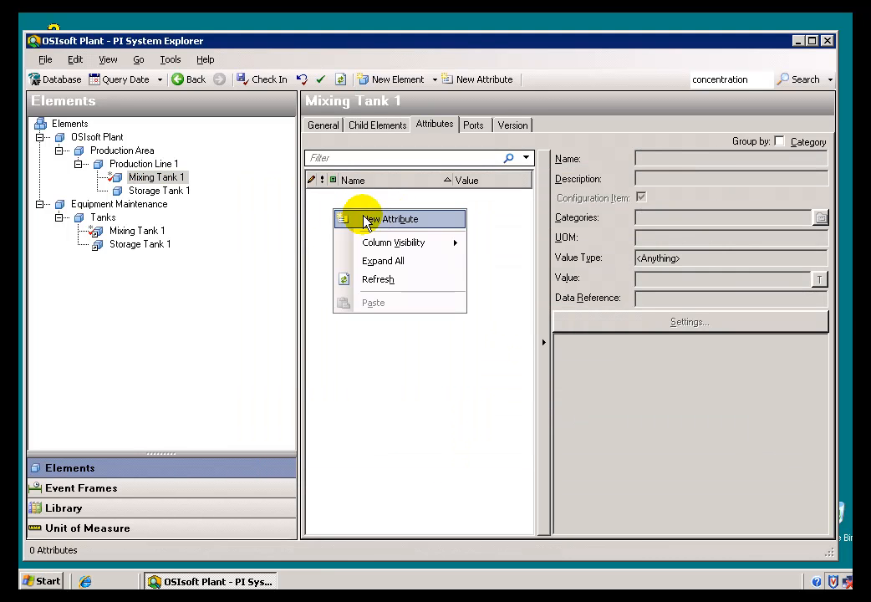
pyautogui.click(389, 218)
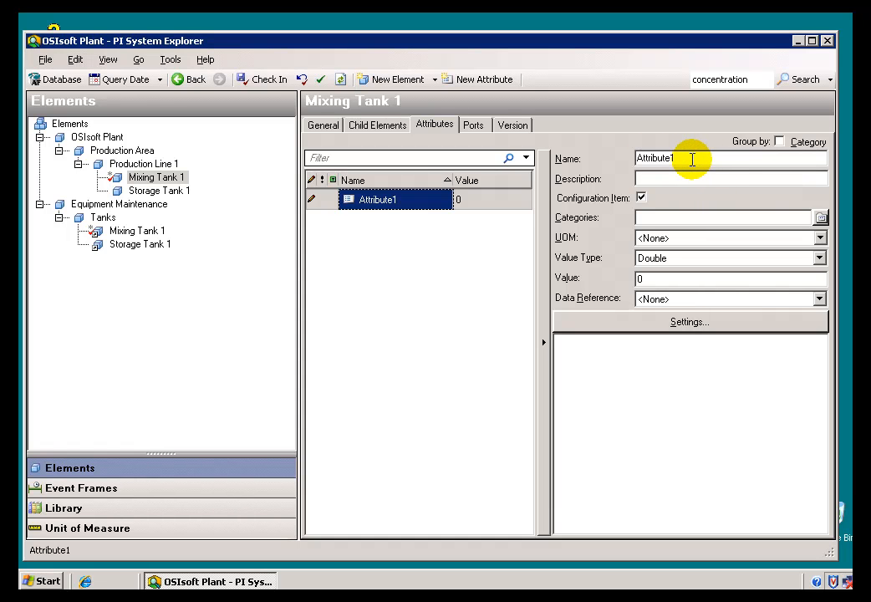
# Step: Rename Attribute1 to Level, describe it 'Level in the Tank', and give it value 90
pyautogui.click(685, 158)
pyautogui.write('L')
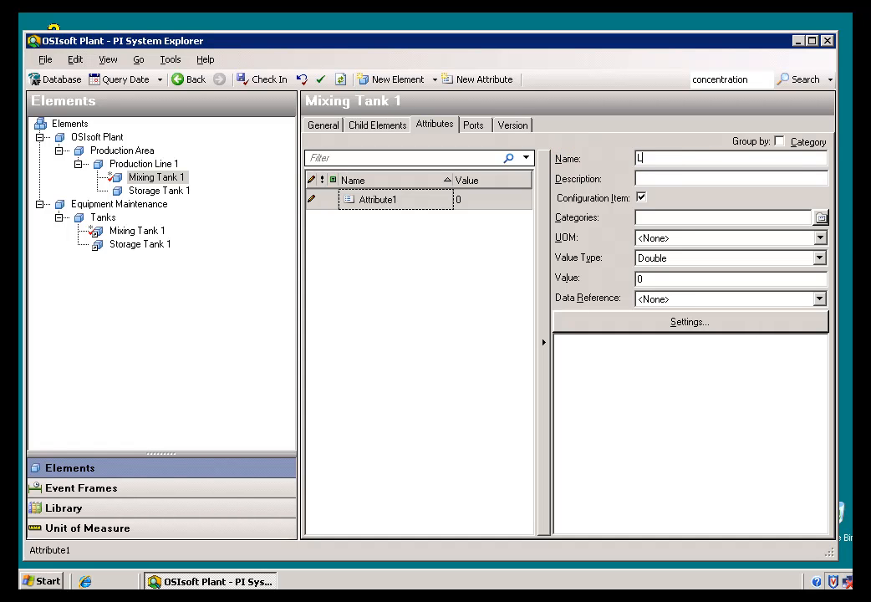
pyautogui.write('evel')
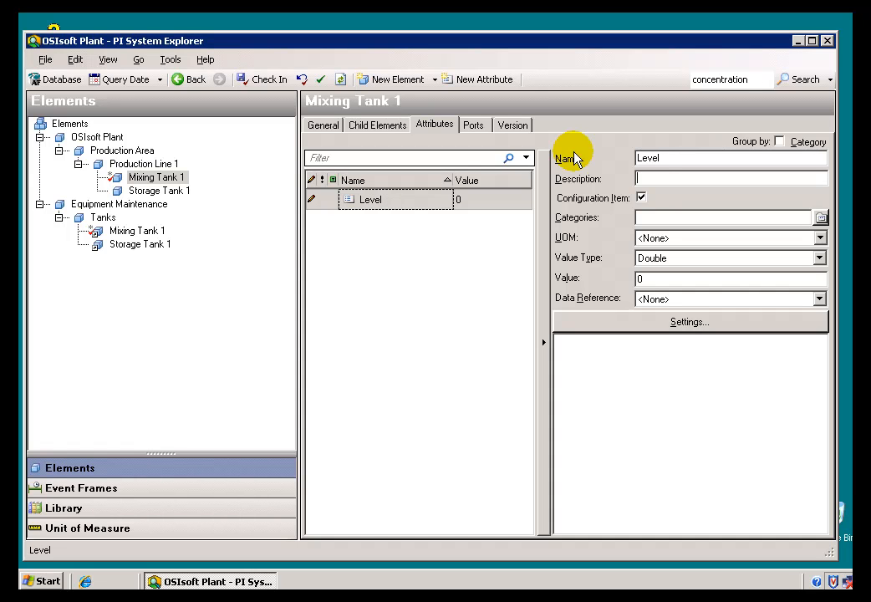
pyautogui.write('Level in th')
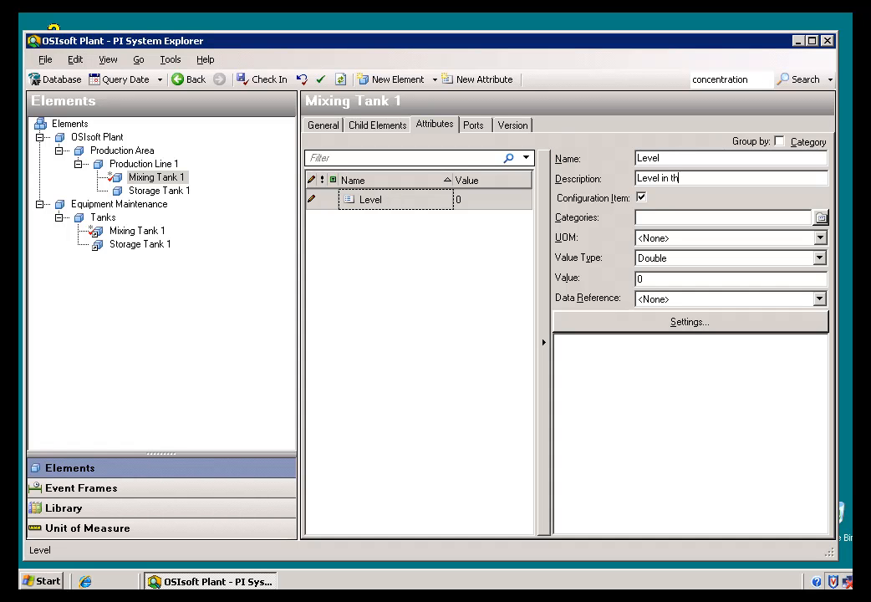
pyautogui.write('e Tank')
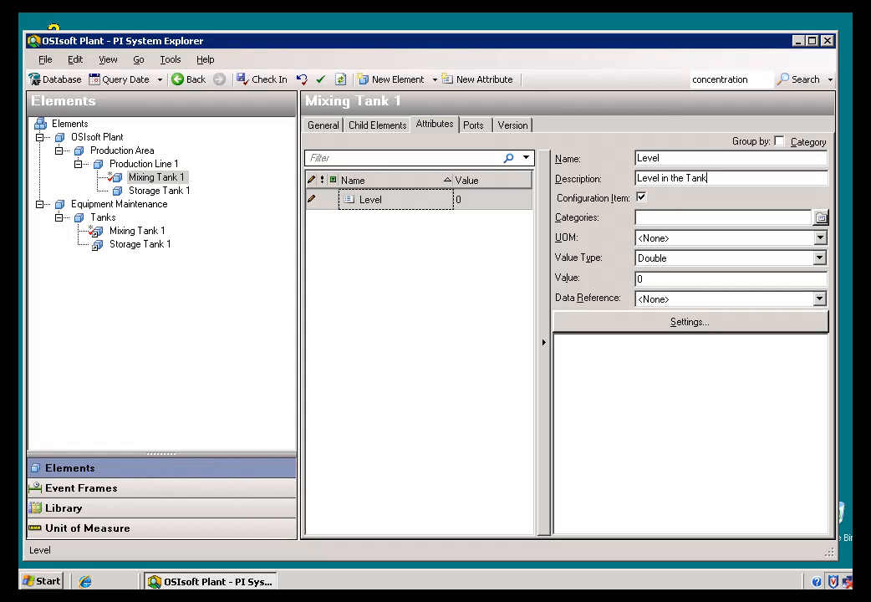
pyautogui.moveTo(673, 325)
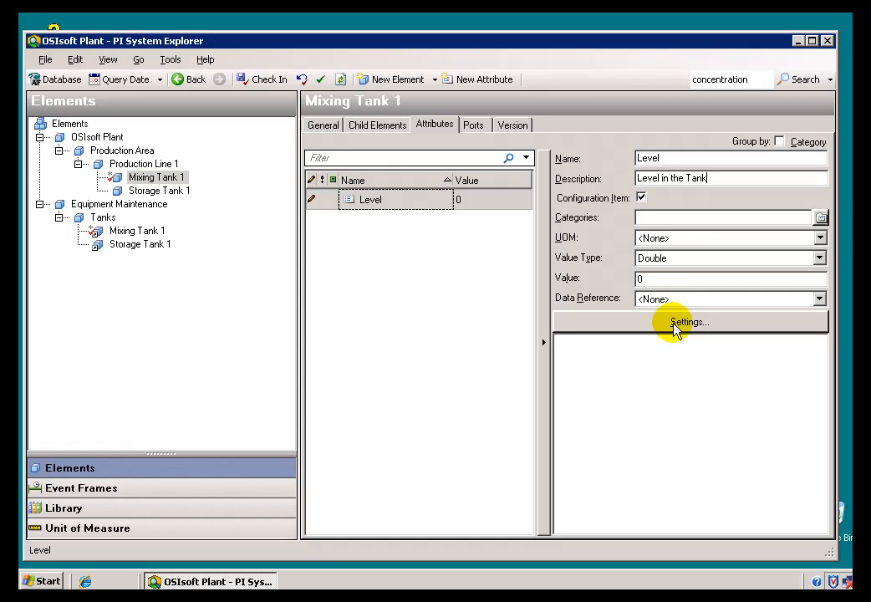
pyautogui.click(723, 218)
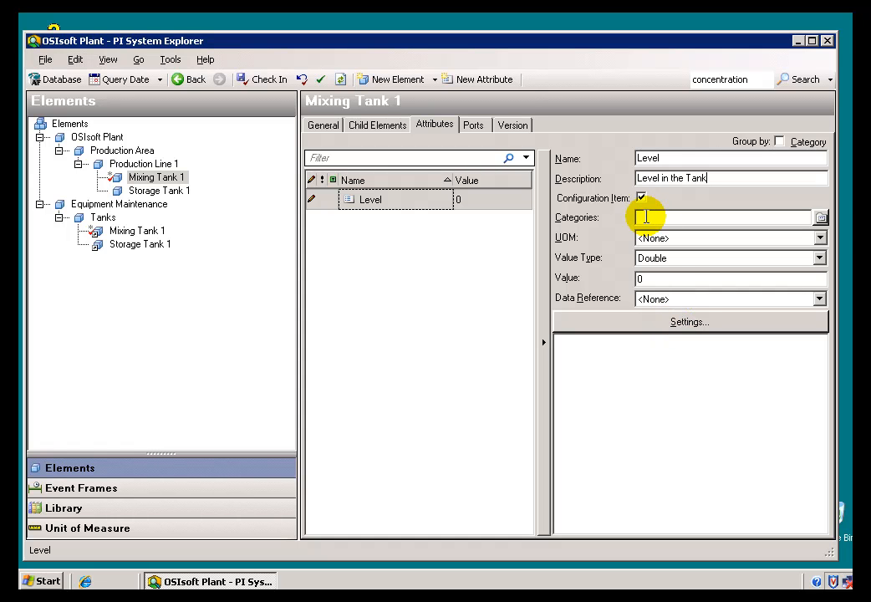
pyautogui.moveTo(668, 279)
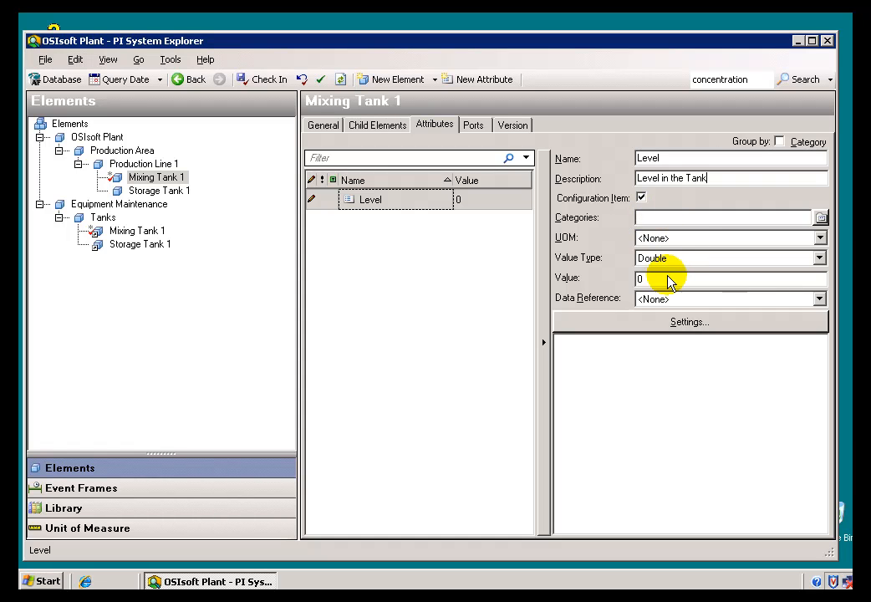
pyautogui.click(726, 277)
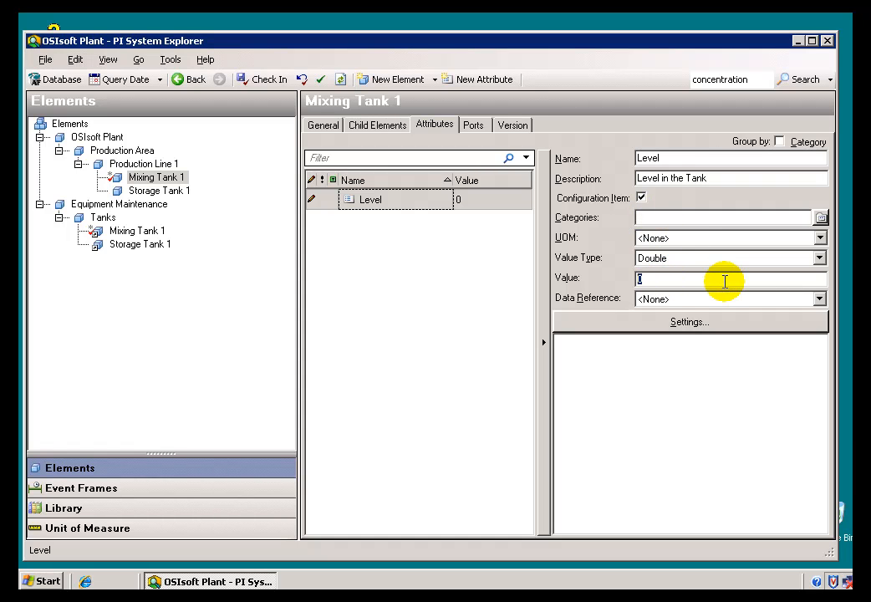
pyautogui.write('90')
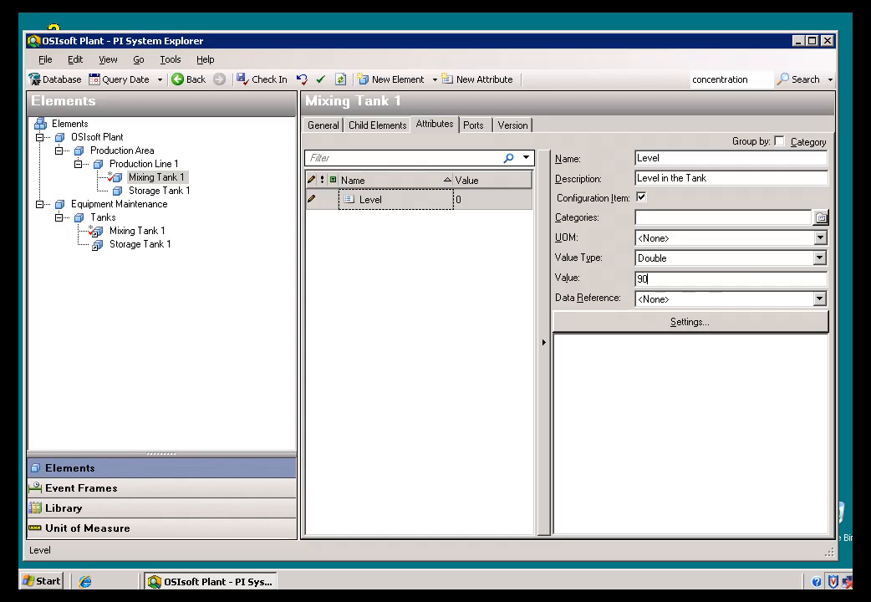
pyautogui.moveTo(742, 188)
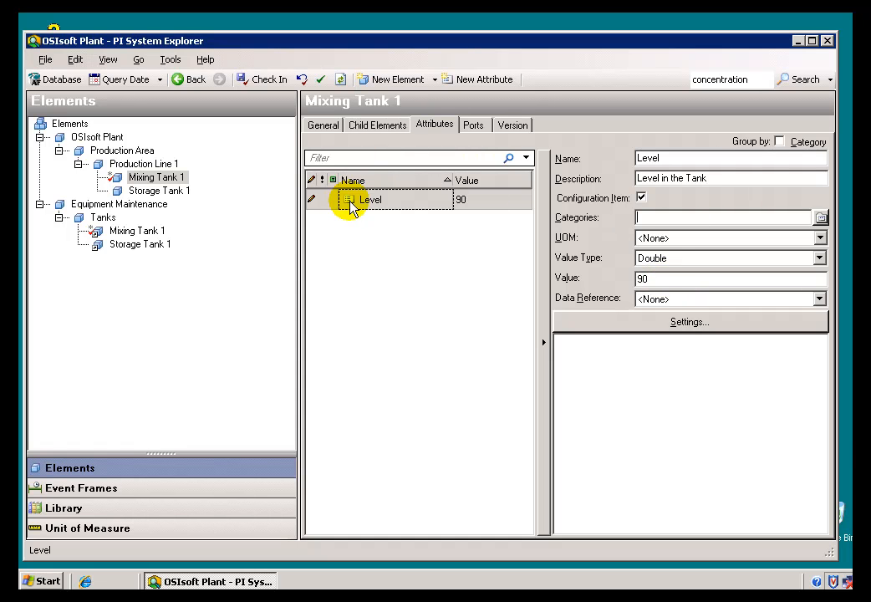
pyautogui.moveTo(366, 215)
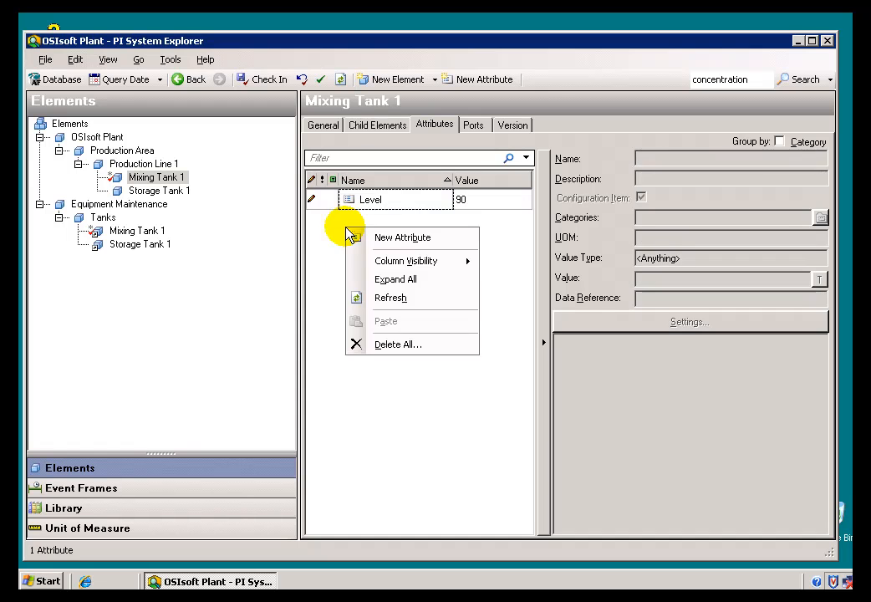
# Step: Add a Lining attribute of type String with value SSteel
pyautogui.click(402, 236)
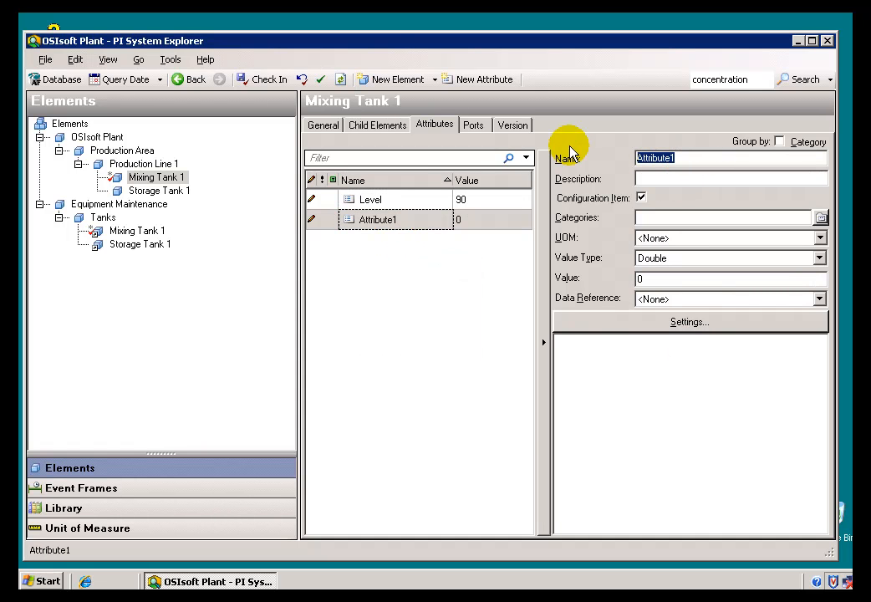
pyautogui.write('Lining')
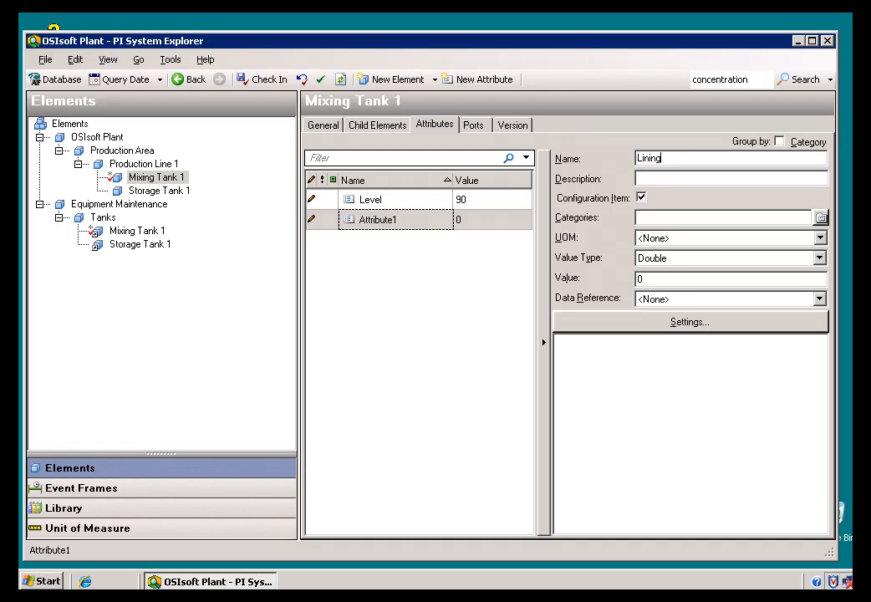
pyautogui.moveTo(681, 246)
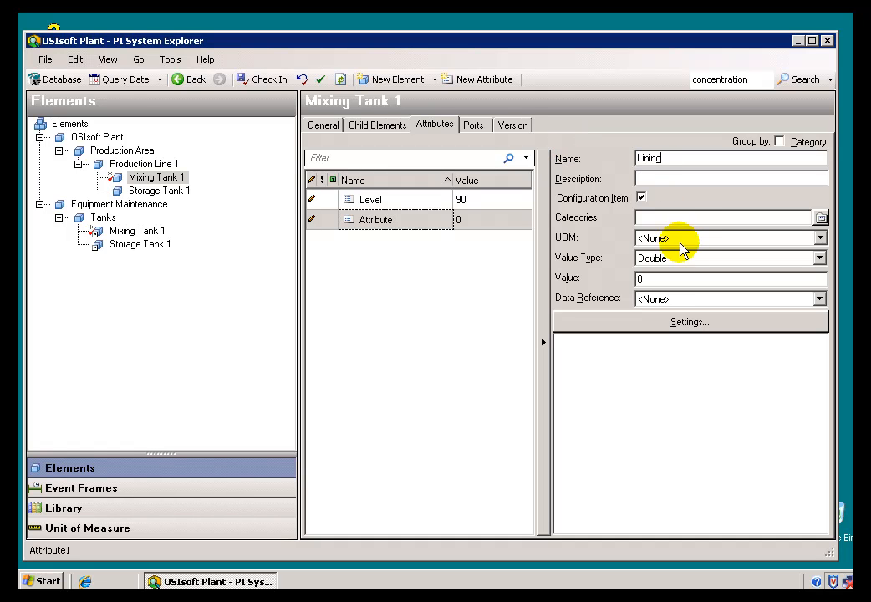
pyautogui.moveTo(657, 182)
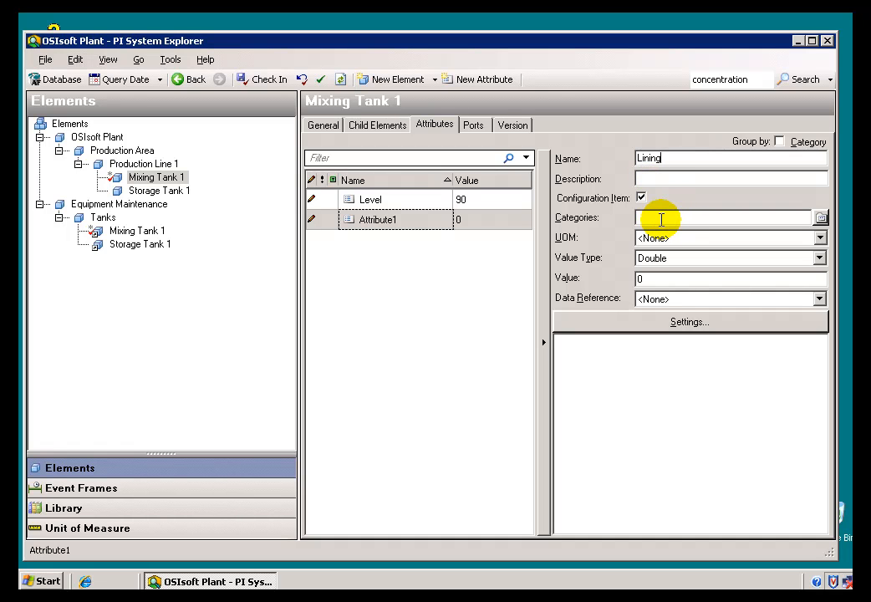
pyautogui.moveTo(687, 257)
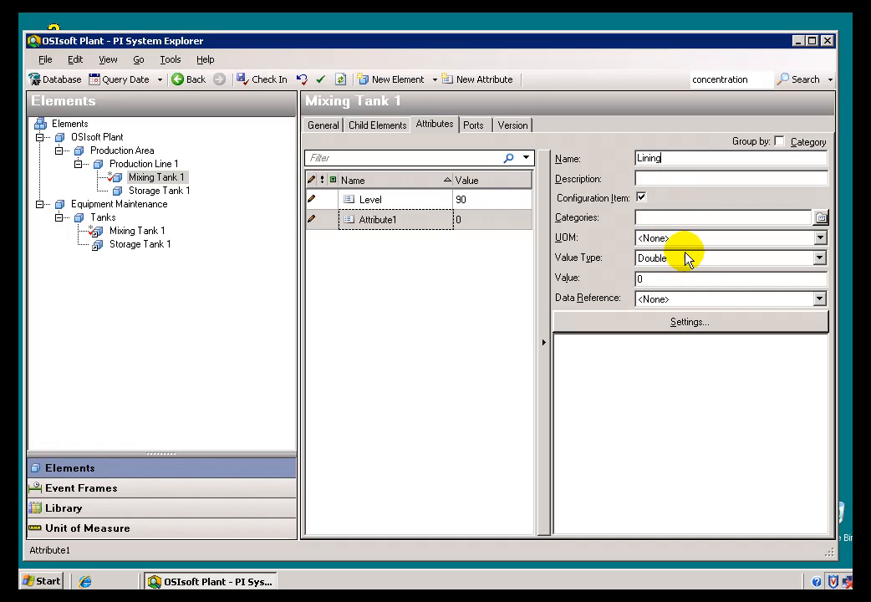
pyautogui.click(818, 257)
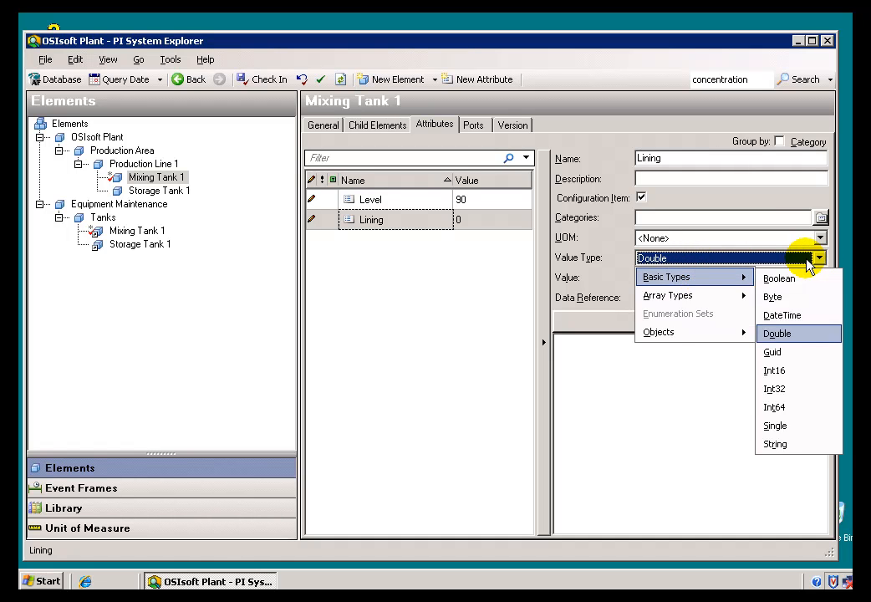
pyautogui.moveTo(775, 444)
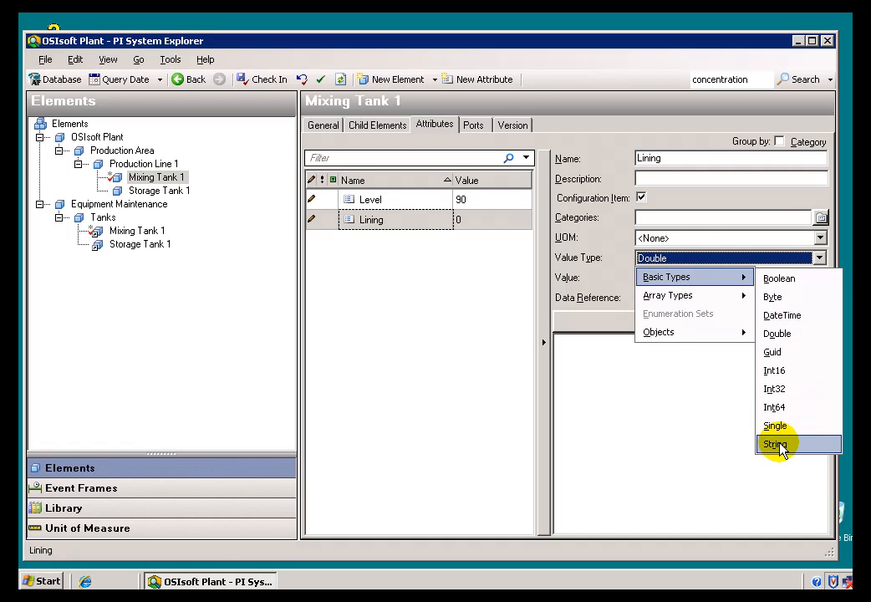
pyautogui.click(774, 443)
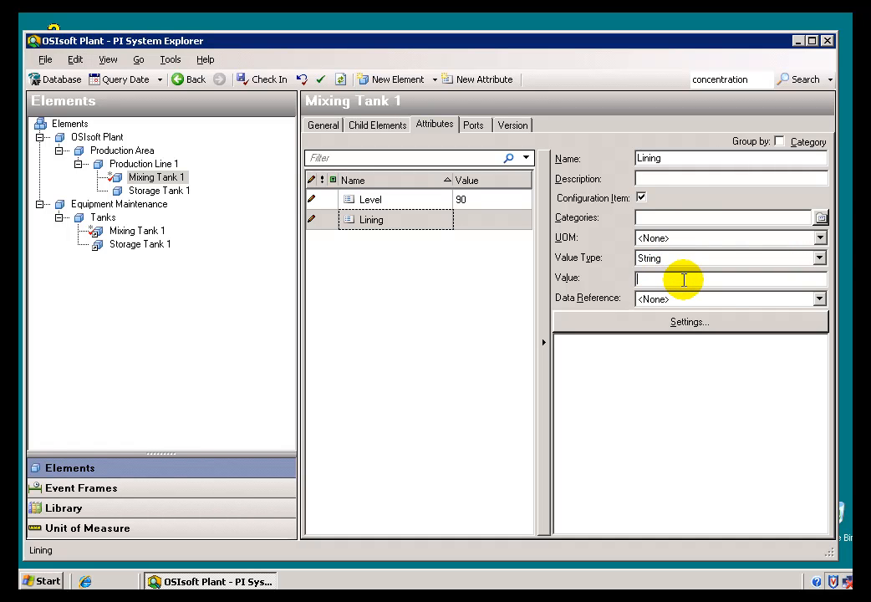
pyautogui.write('SSt')
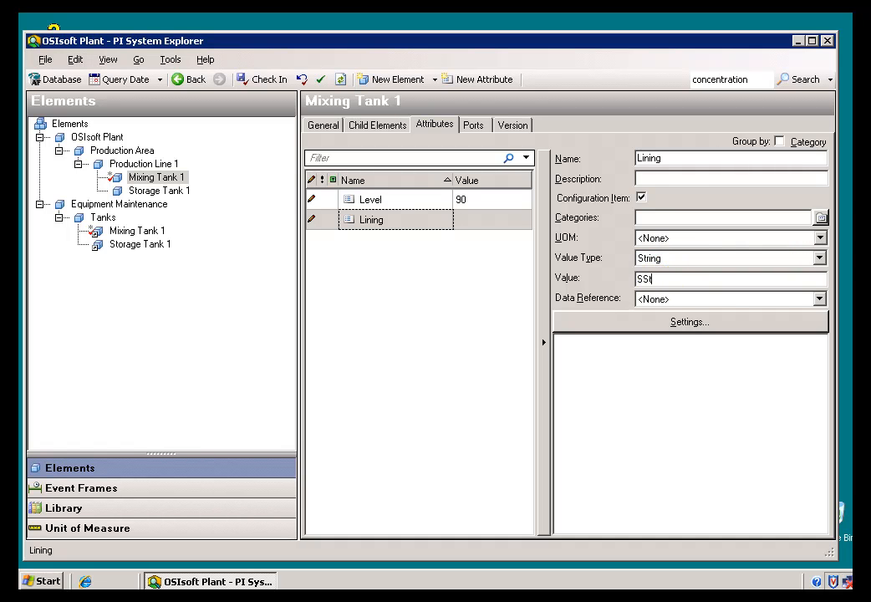
pyautogui.write('eel')
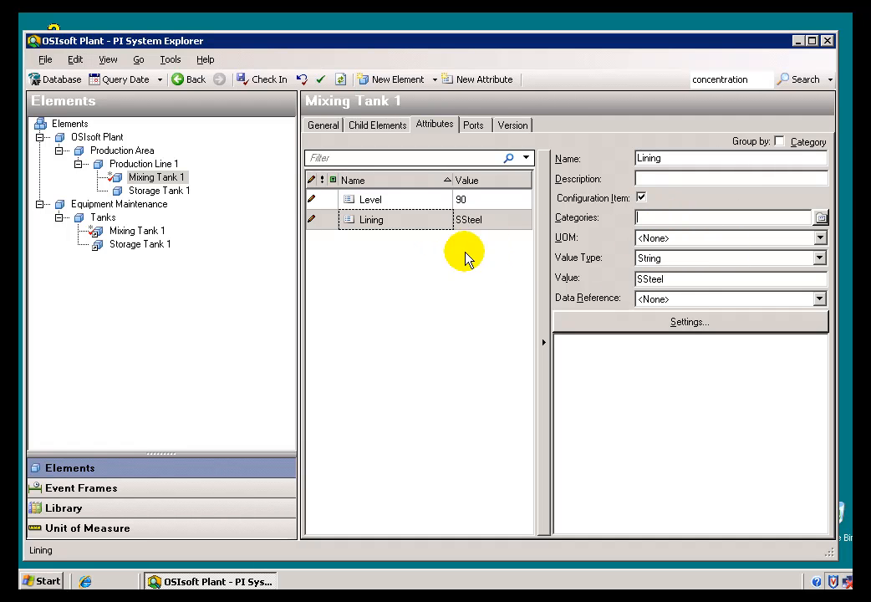
pyautogui.moveTo(666, 322)
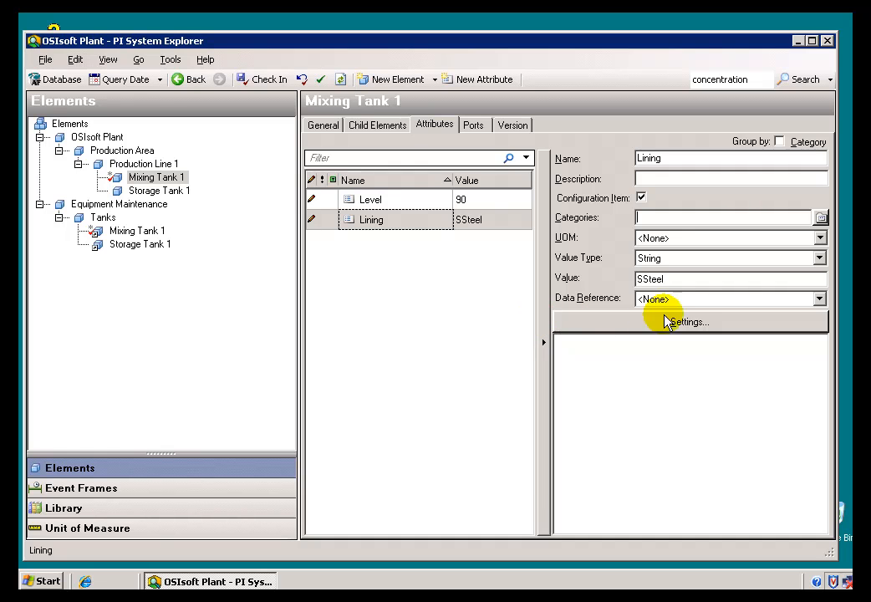
pyautogui.moveTo(358, 264)
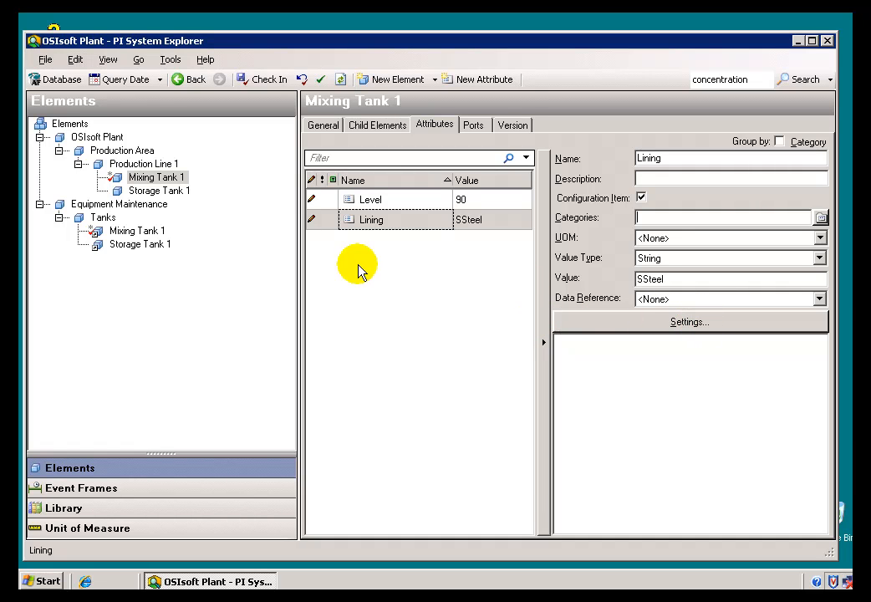
pyautogui.moveTo(386, 246)
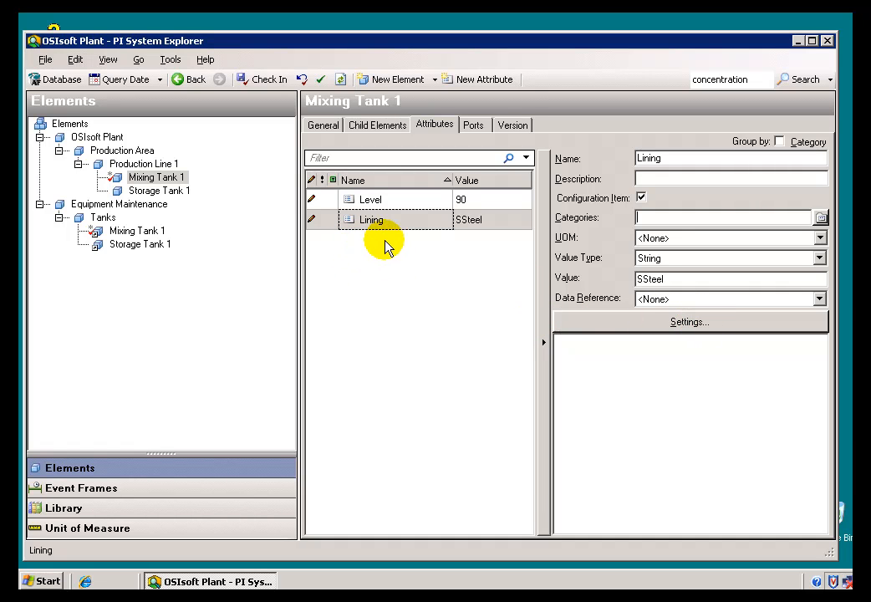
pyautogui.moveTo(254, 201)
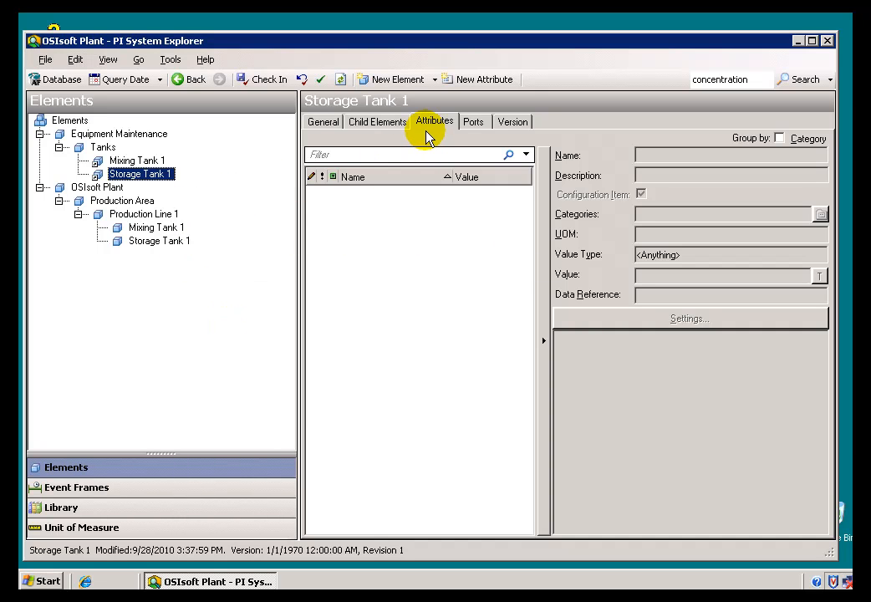
pyautogui.moveTo(415, 147)
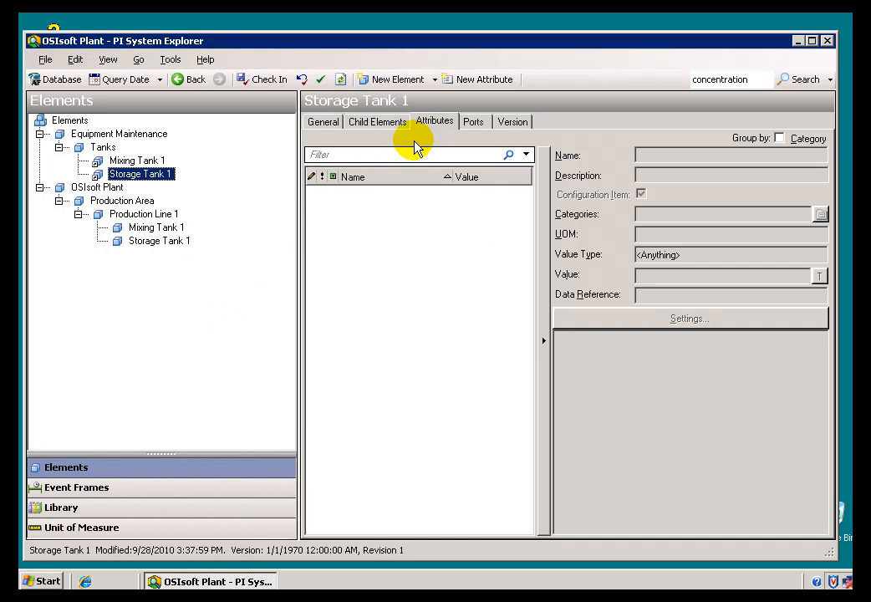
pyautogui.moveTo(418, 163)
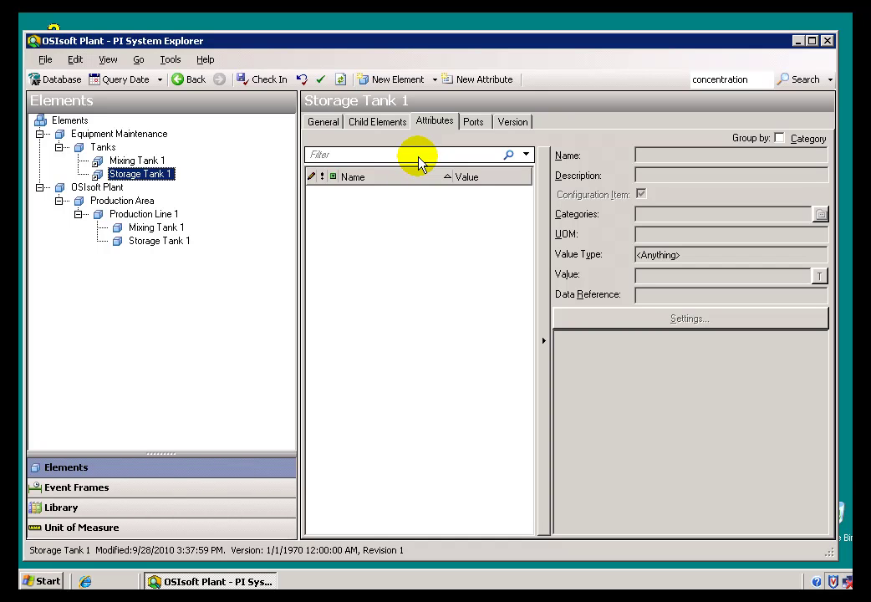
pyautogui.moveTo(240, 188)
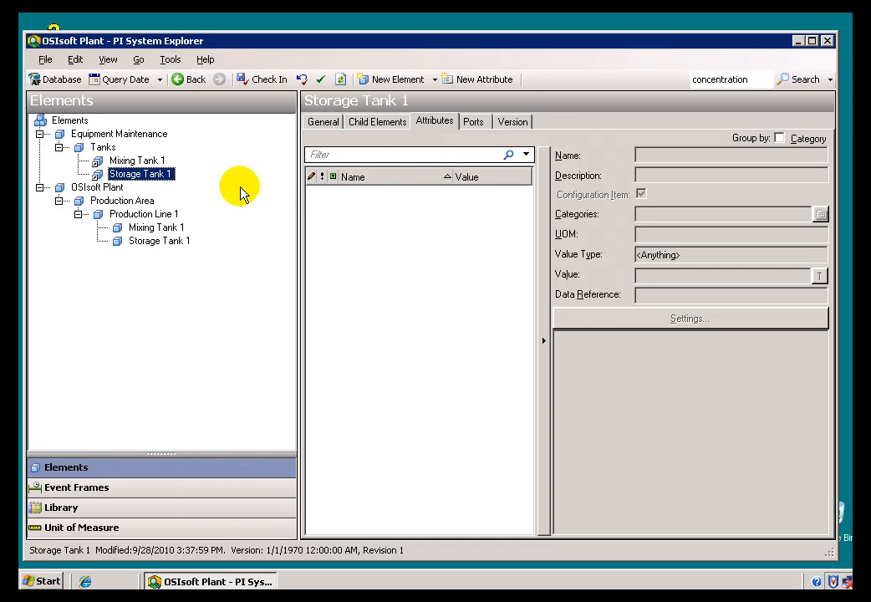
pyautogui.moveTo(137, 160)
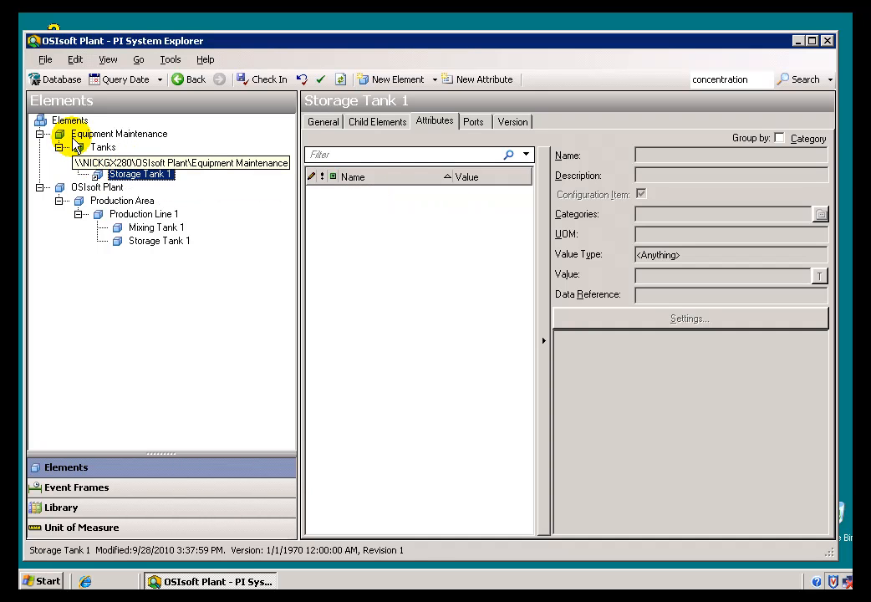
# Step: Browse Equipment Maintenance, Tanks and Storage Tank 1, ending on Mixing Tank 1 under Tanks
pyautogui.click(119, 134)
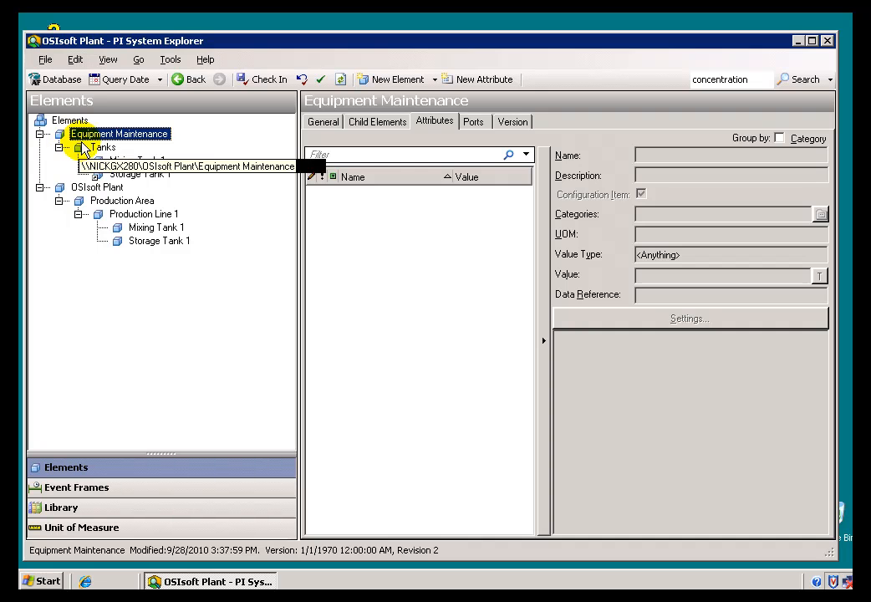
pyautogui.click(104, 147)
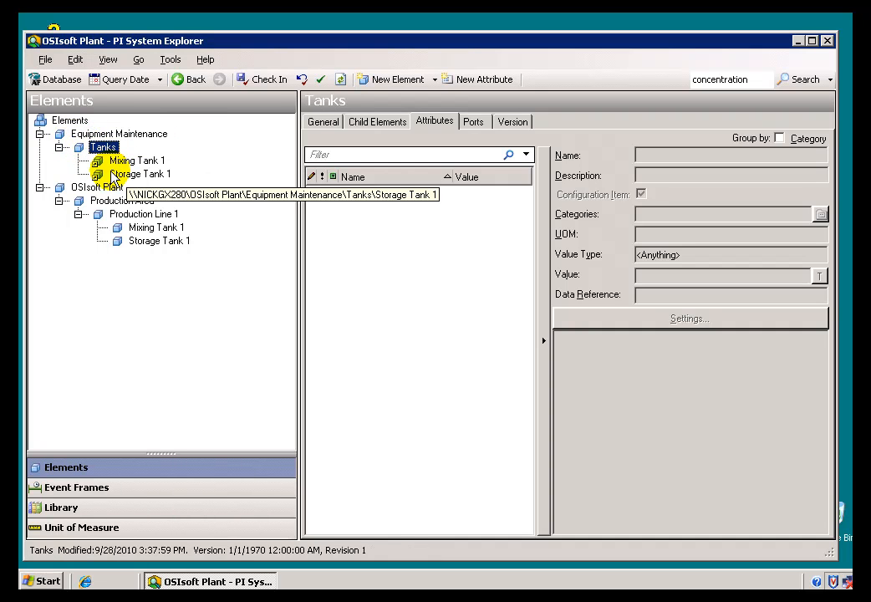
pyautogui.click(140, 173)
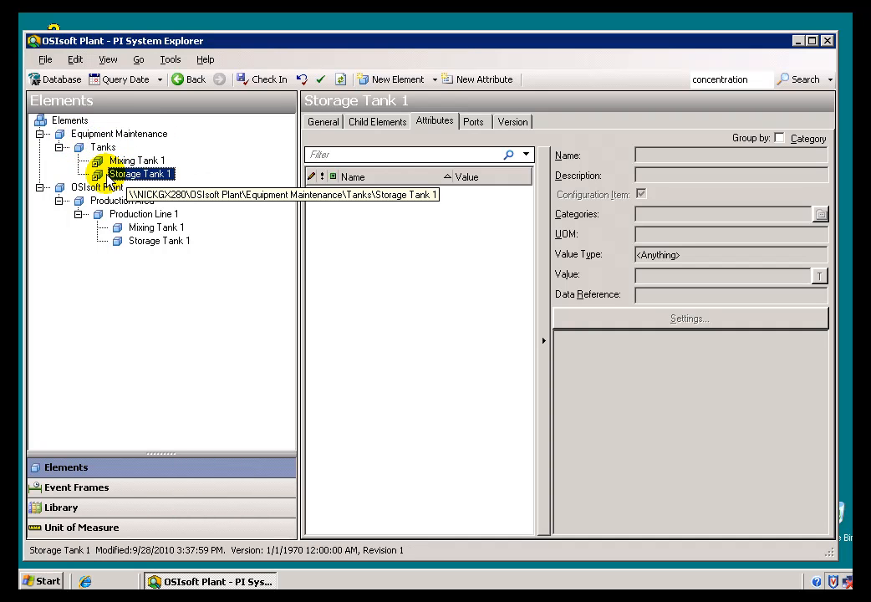
pyautogui.click(137, 160)
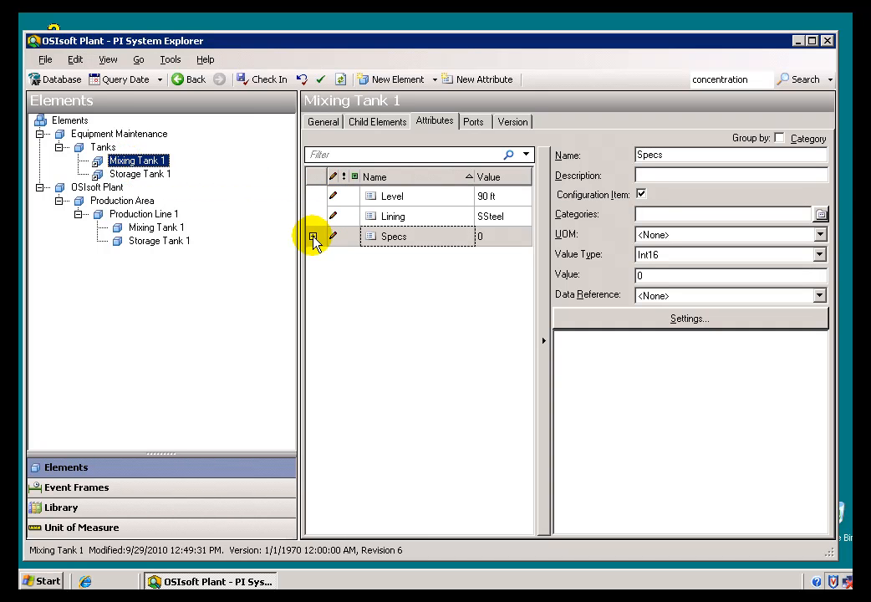
# Step: Expand Specs to reveal its Manufacturer and Width child attributes
pyautogui.click(314, 236)
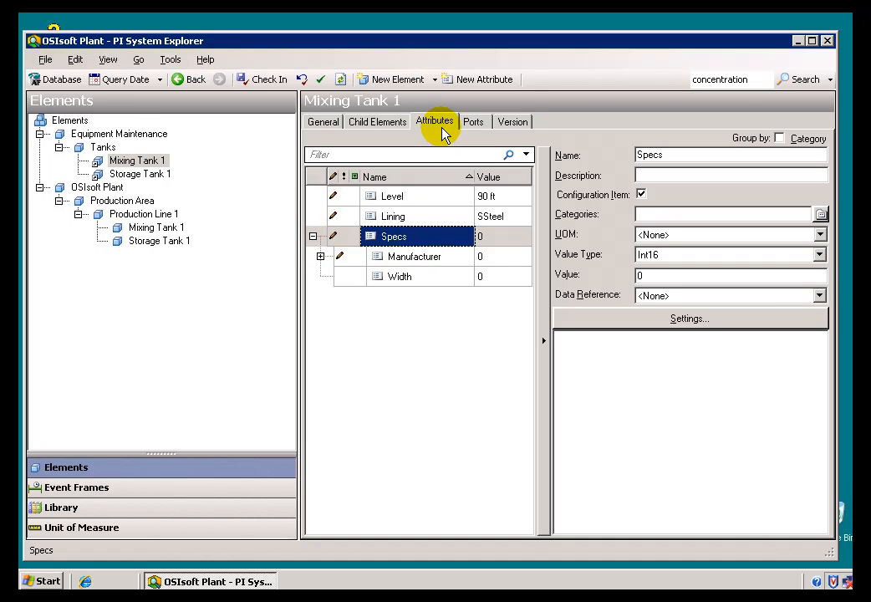
pyautogui.moveTo(419, 278)
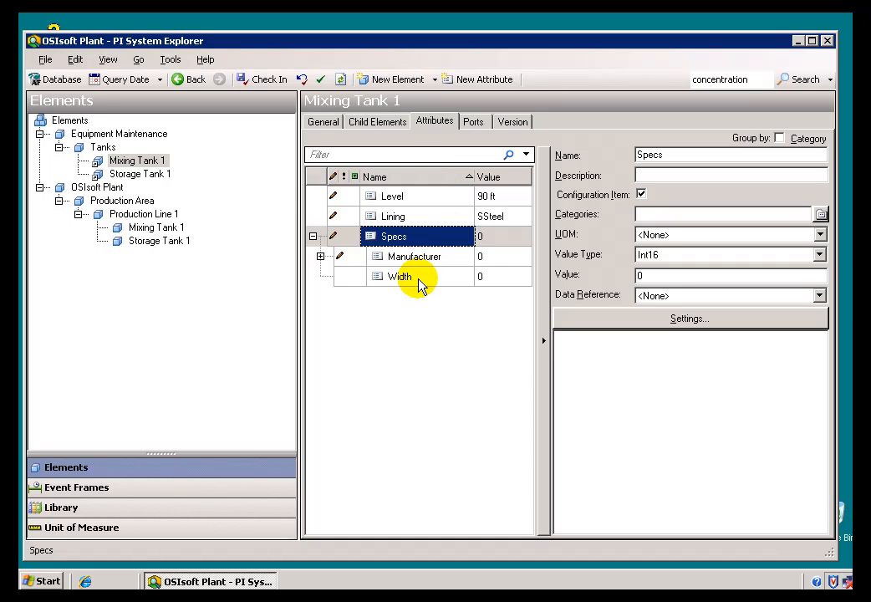
pyautogui.moveTo(415, 257)
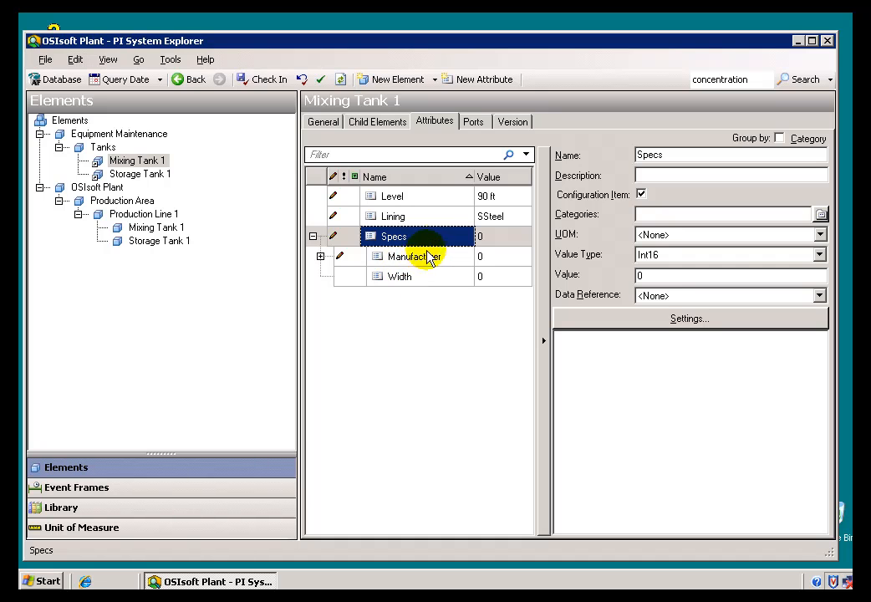
pyautogui.moveTo(334, 266)
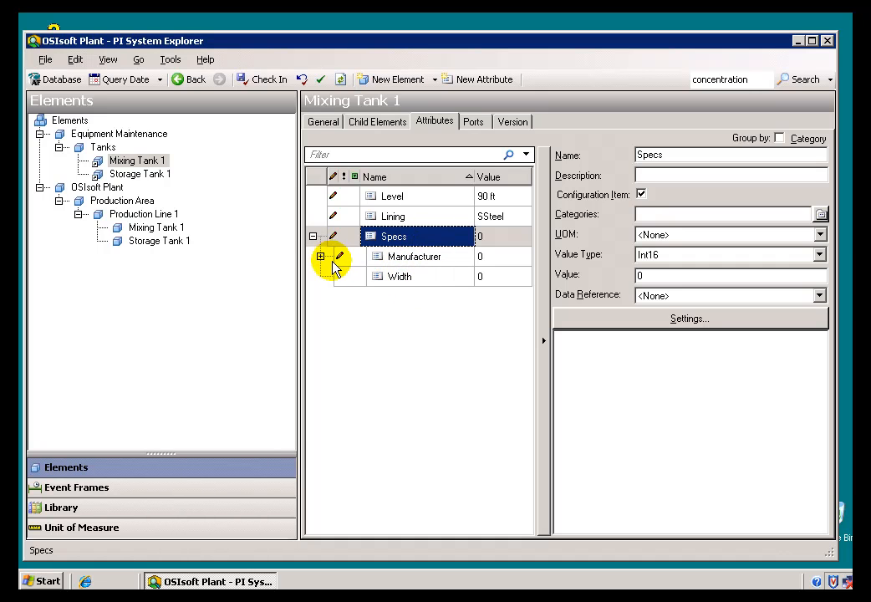
pyautogui.moveTo(321, 256)
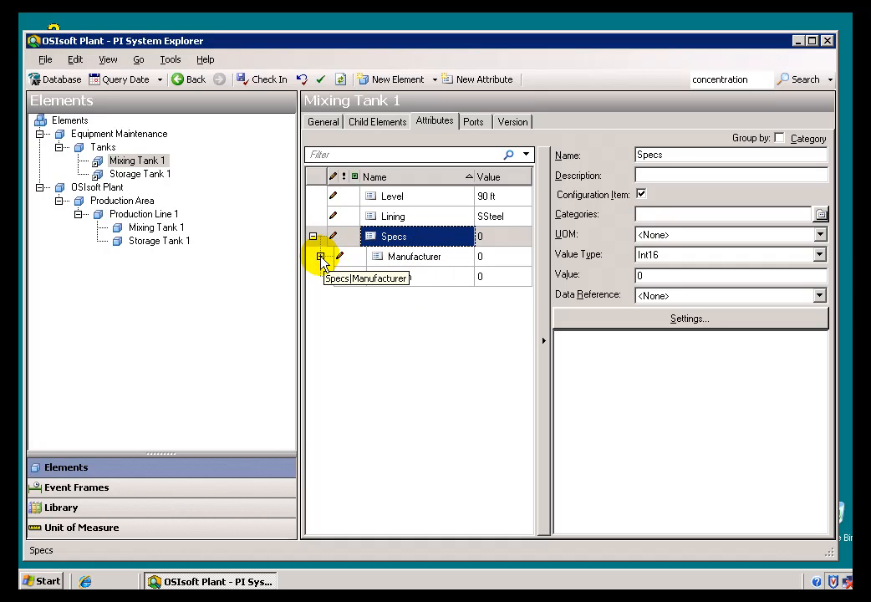
pyautogui.click(320, 257)
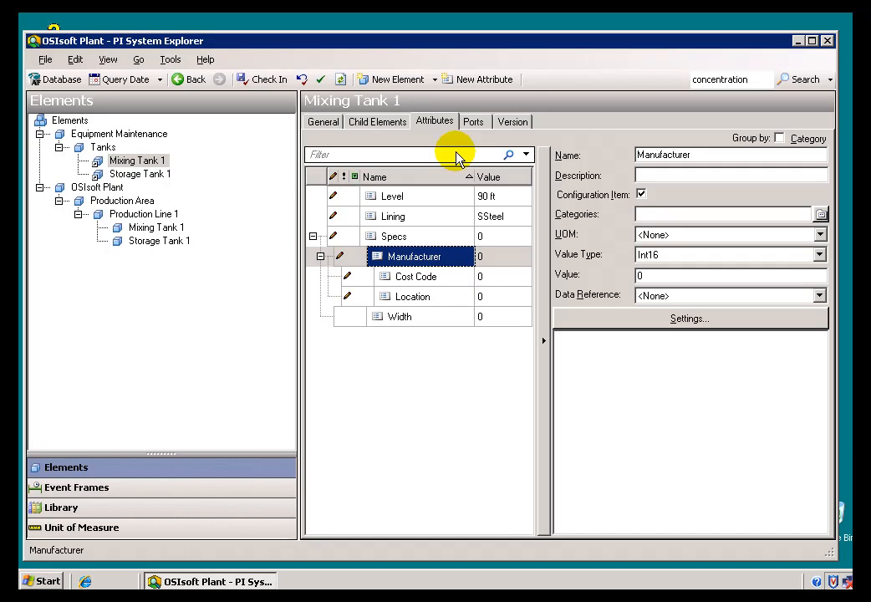
pyautogui.moveTo(400, 313)
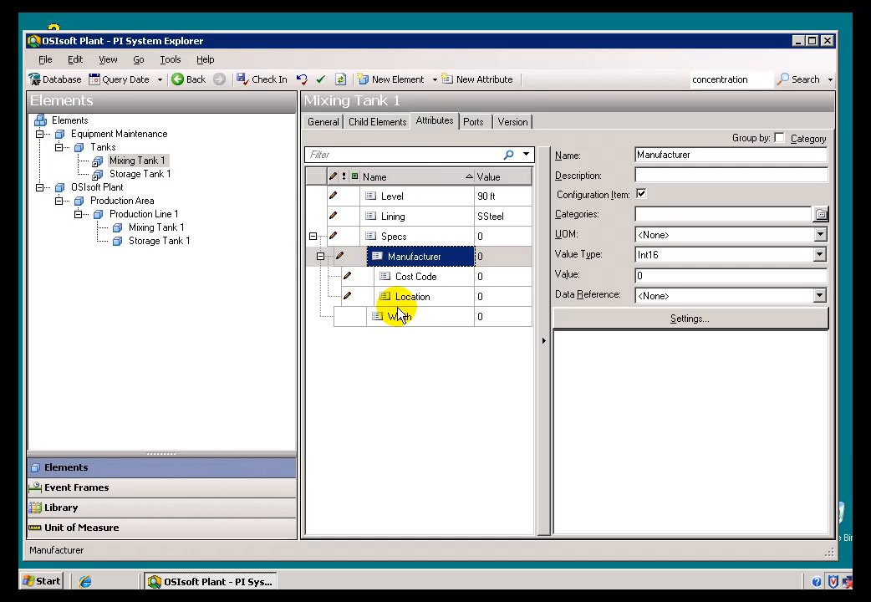
pyautogui.moveTo(430, 222)
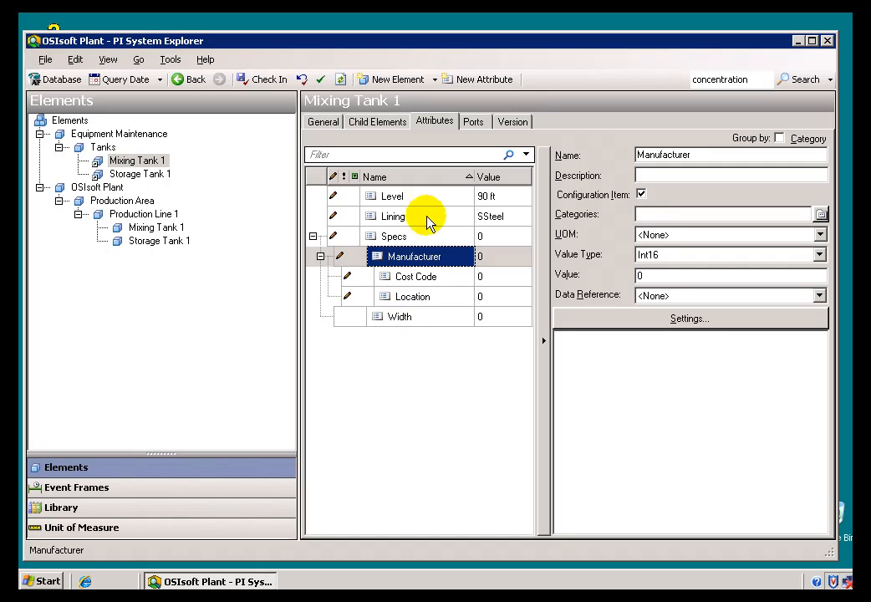
pyautogui.moveTo(487, 204)
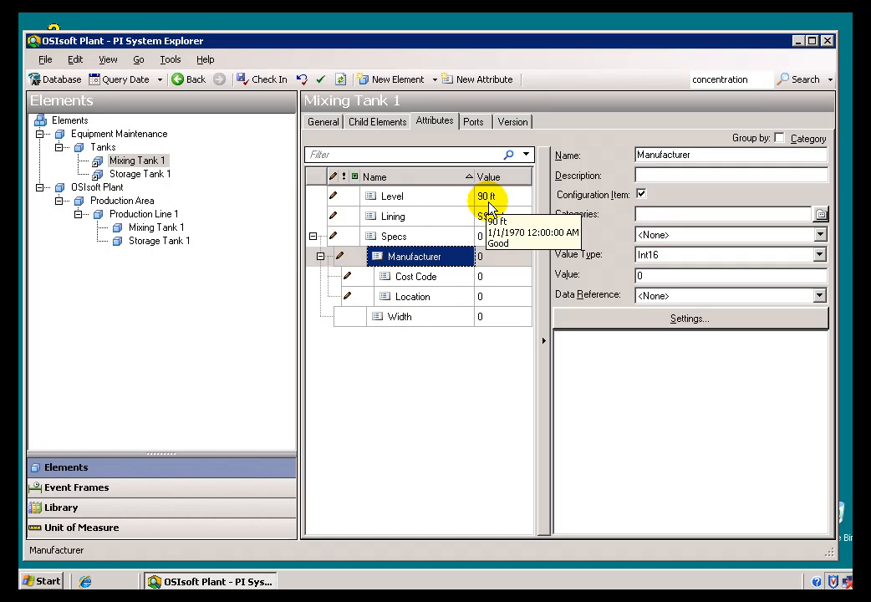
pyautogui.moveTo(594, 288)
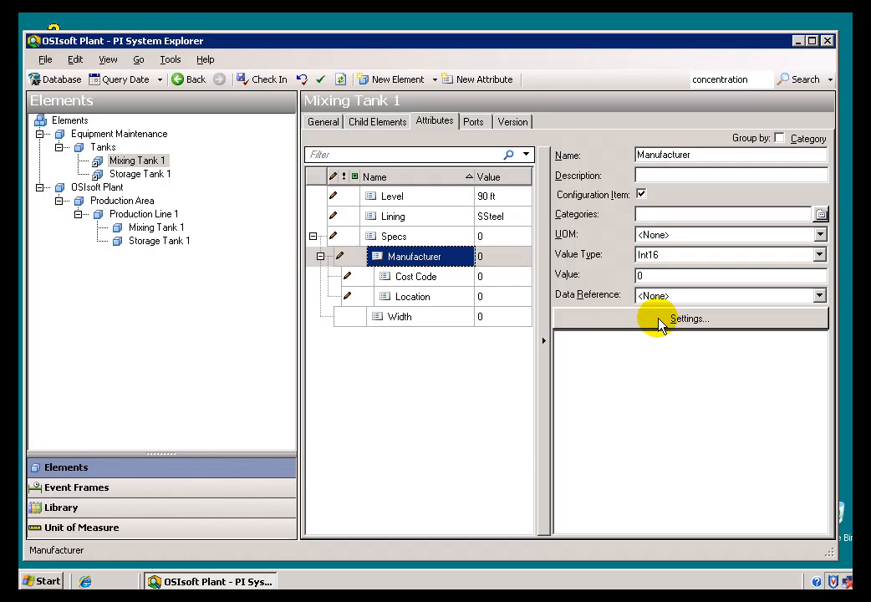
pyautogui.moveTo(668, 326)
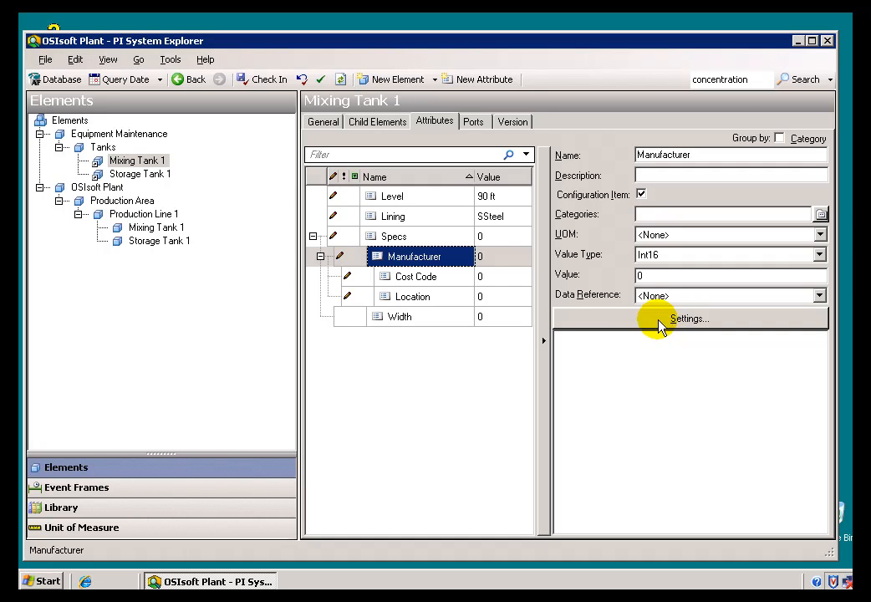
pyautogui.moveTo(683, 326)
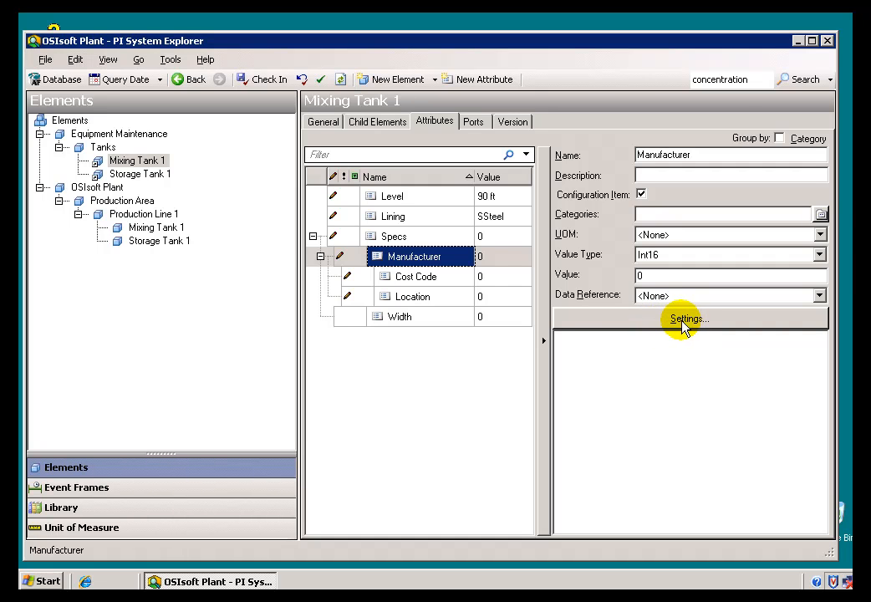
pyautogui.moveTo(387, 282)
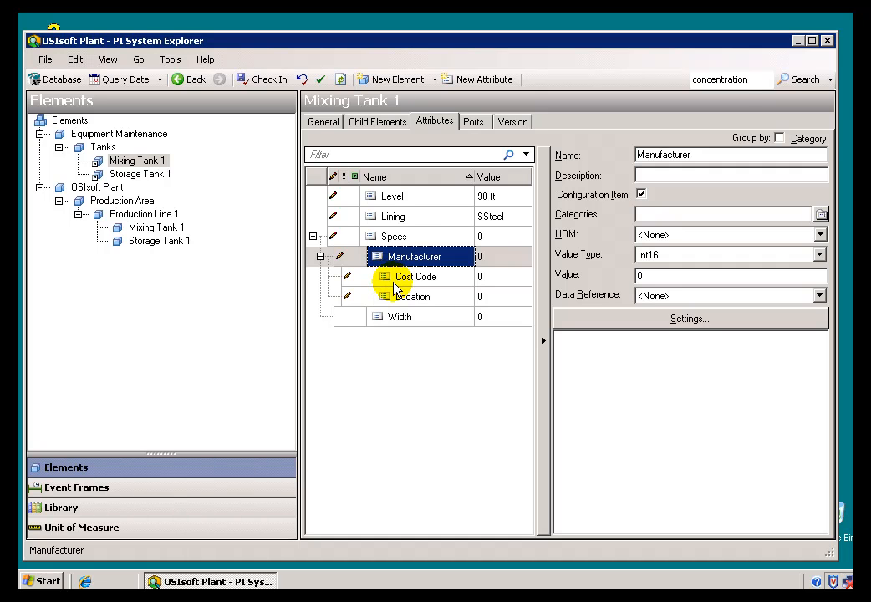
pyautogui.moveTo(410, 294)
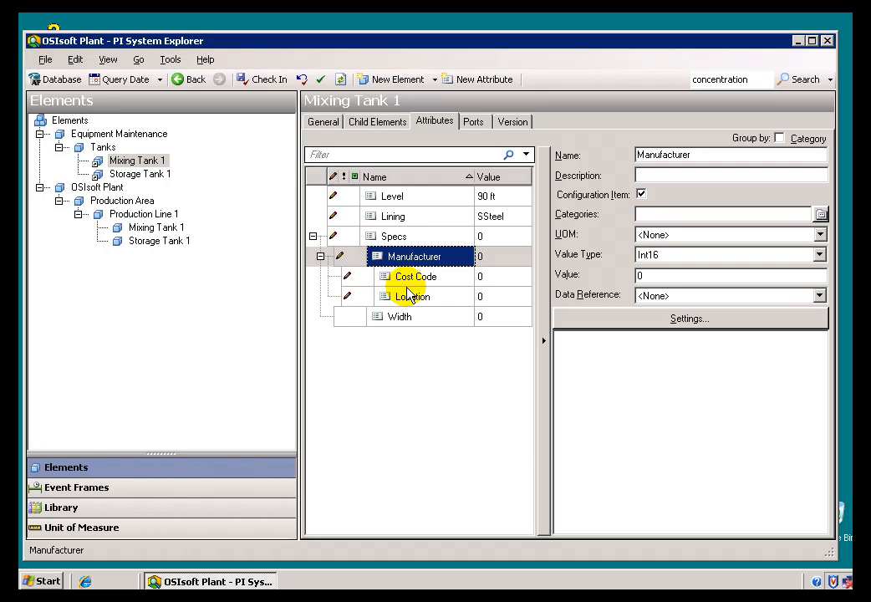
pyautogui.moveTo(251, 204)
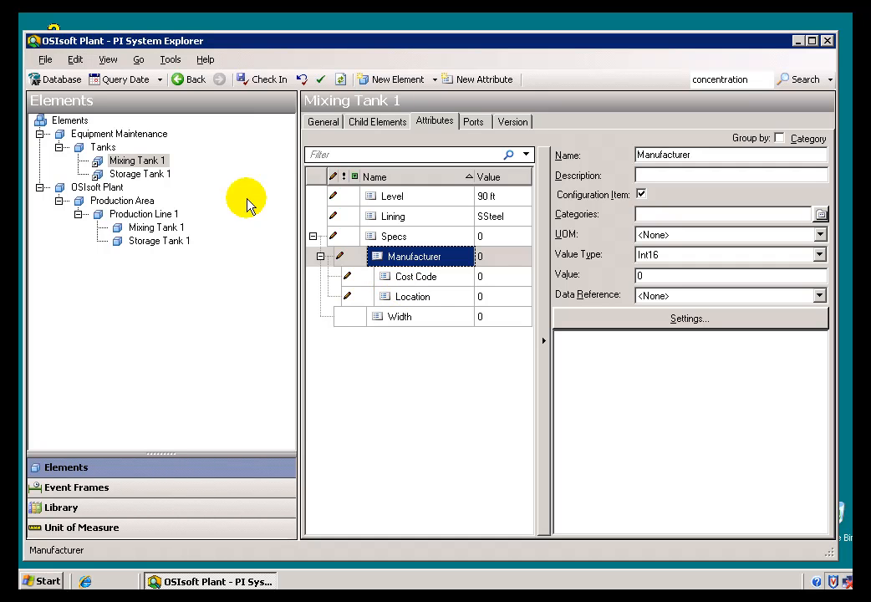
pyautogui.moveTo(124, 173)
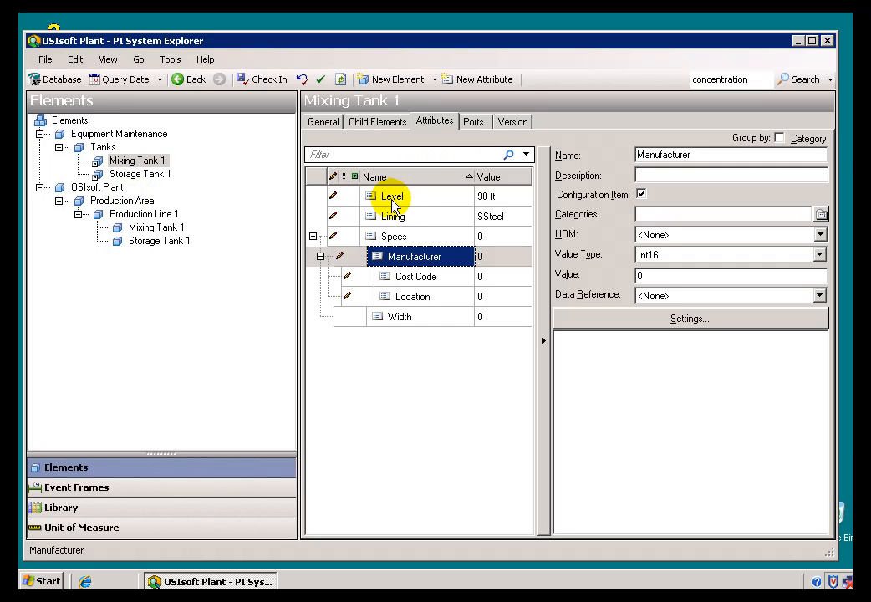
# Step: Inspect properties of Level, Specs, Cost Code, then Location (Int16, value 0)
pyautogui.click(391, 195)
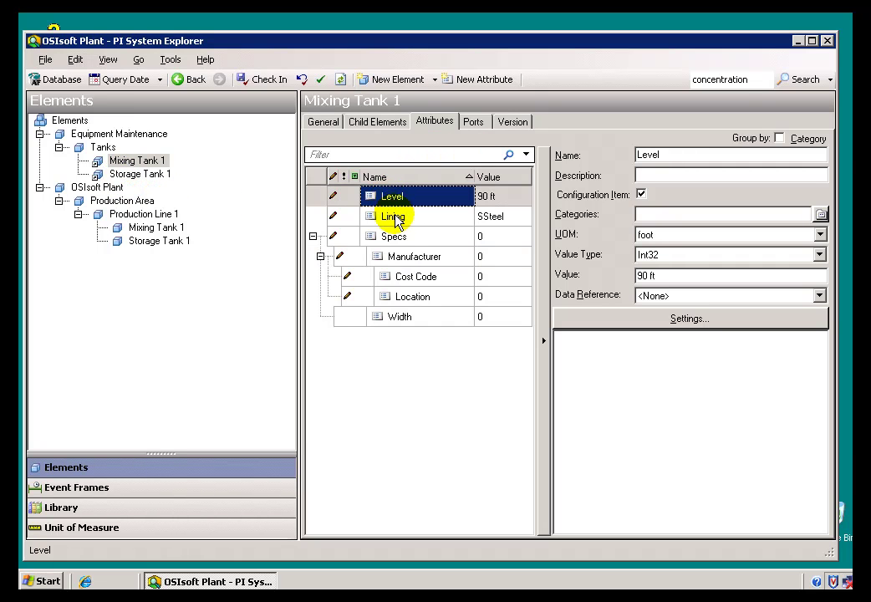
pyautogui.click(393, 236)
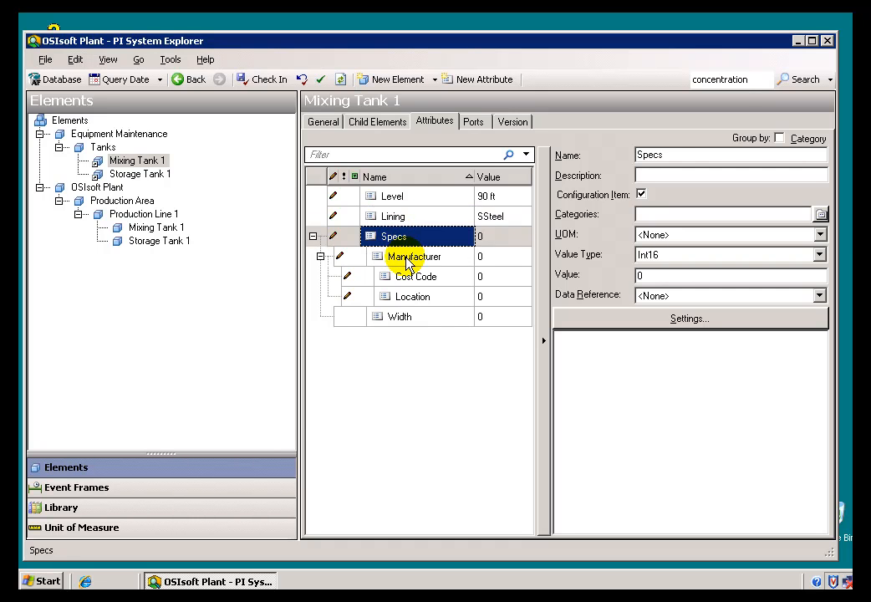
pyautogui.click(415, 276)
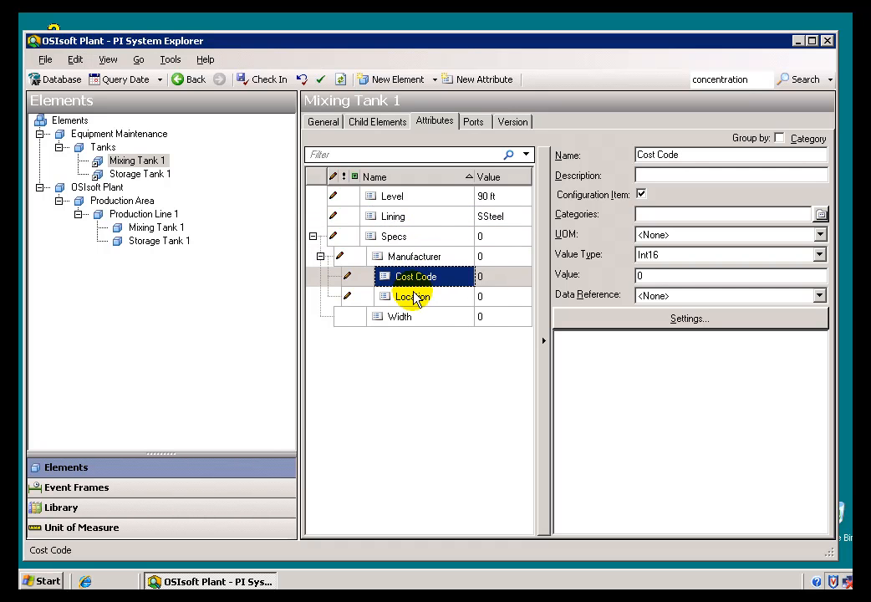
pyautogui.click(412, 296)
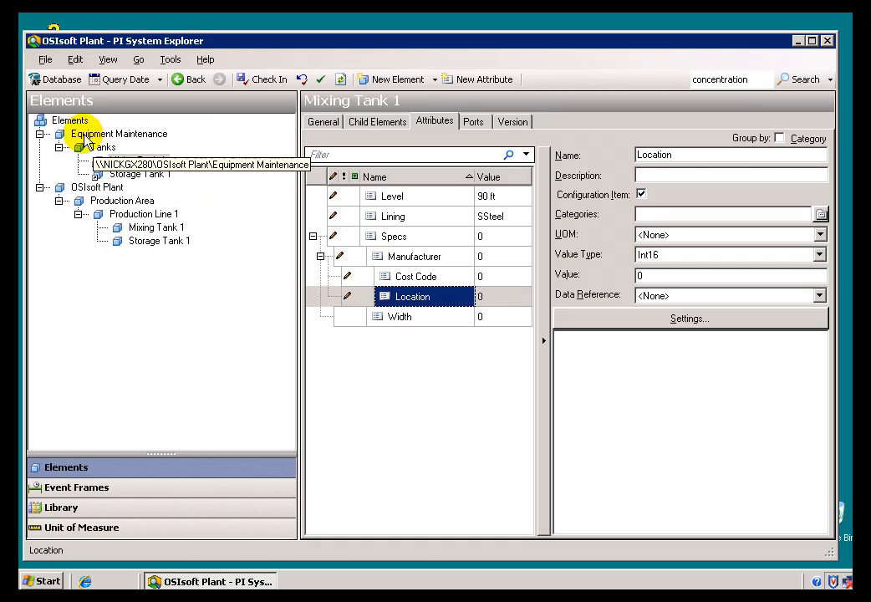
pyautogui.click(119, 134)
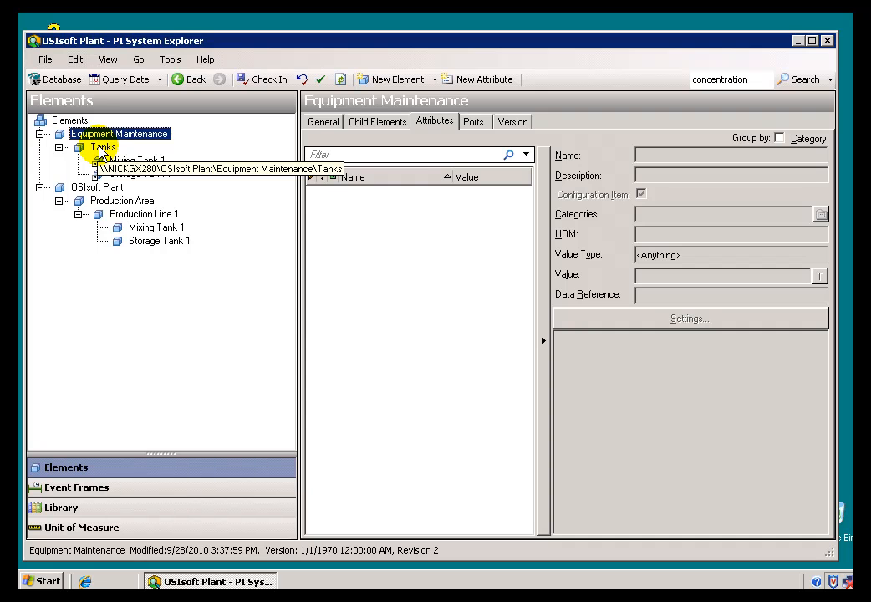
pyautogui.click(103, 147)
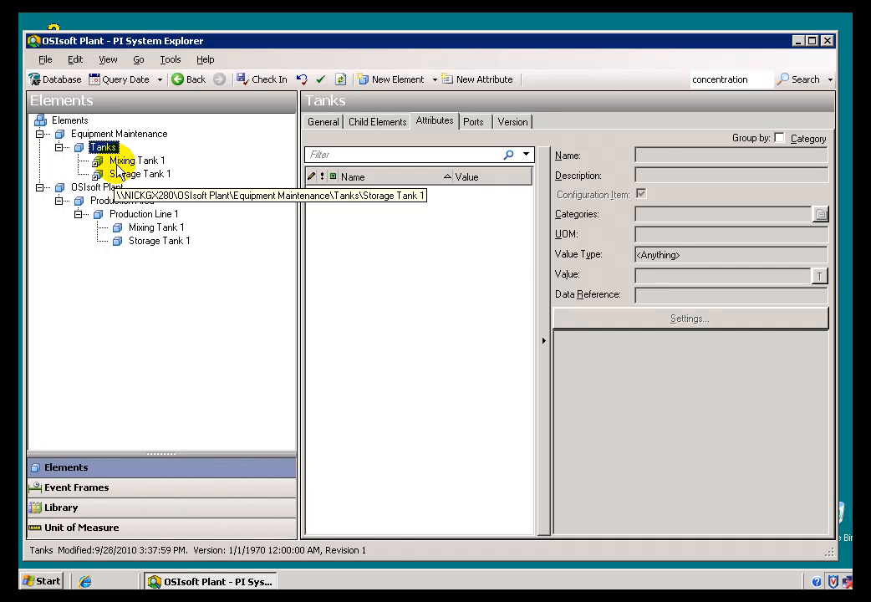
pyautogui.click(136, 159)
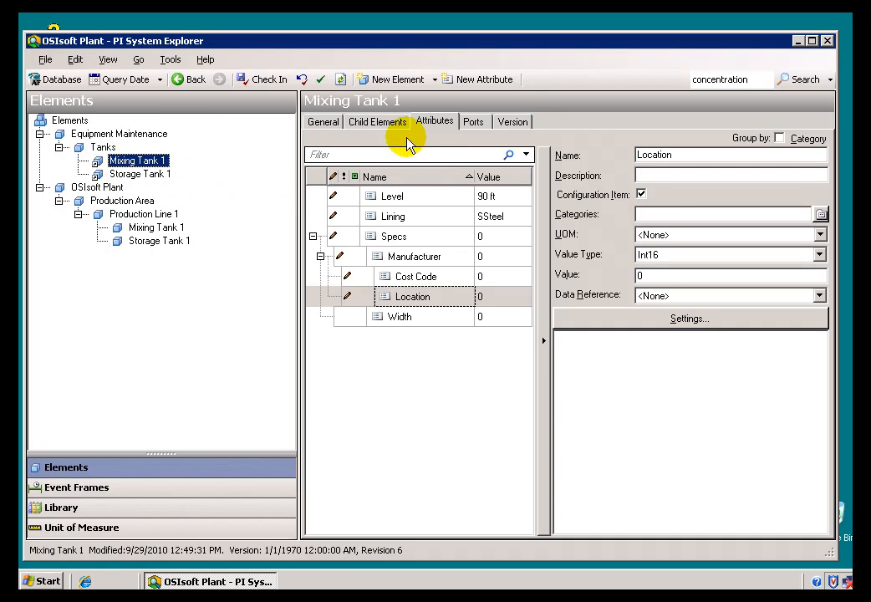
pyautogui.moveTo(397, 195)
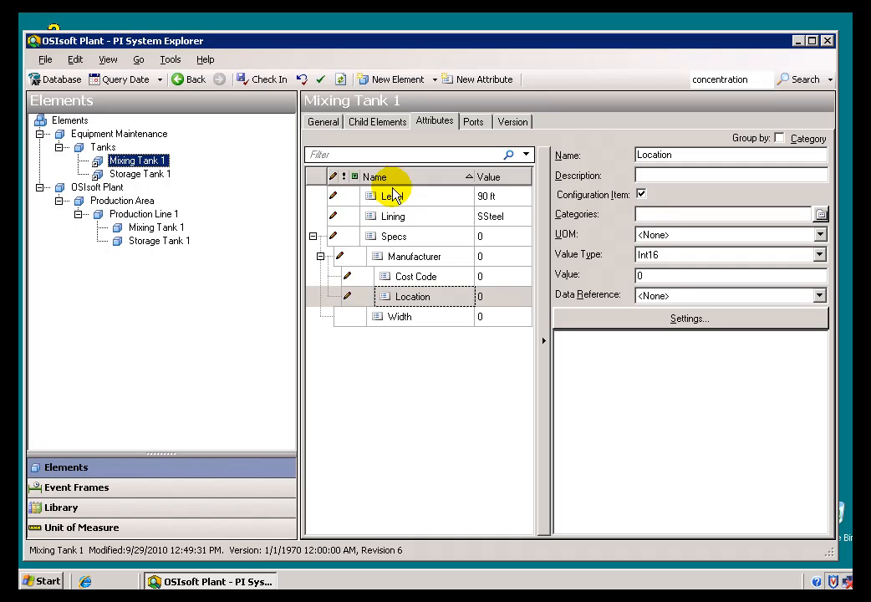
pyautogui.moveTo(421, 232)
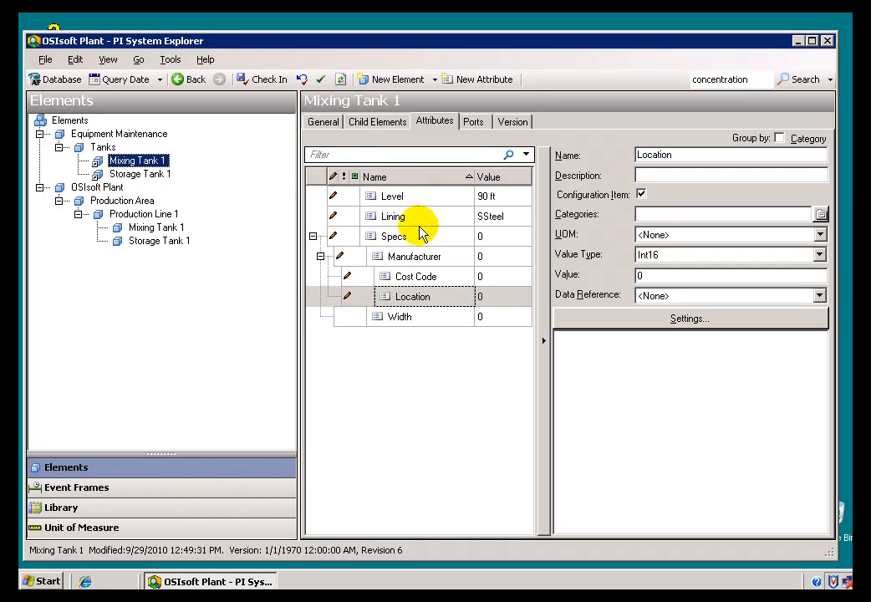
pyautogui.moveTo(409, 317)
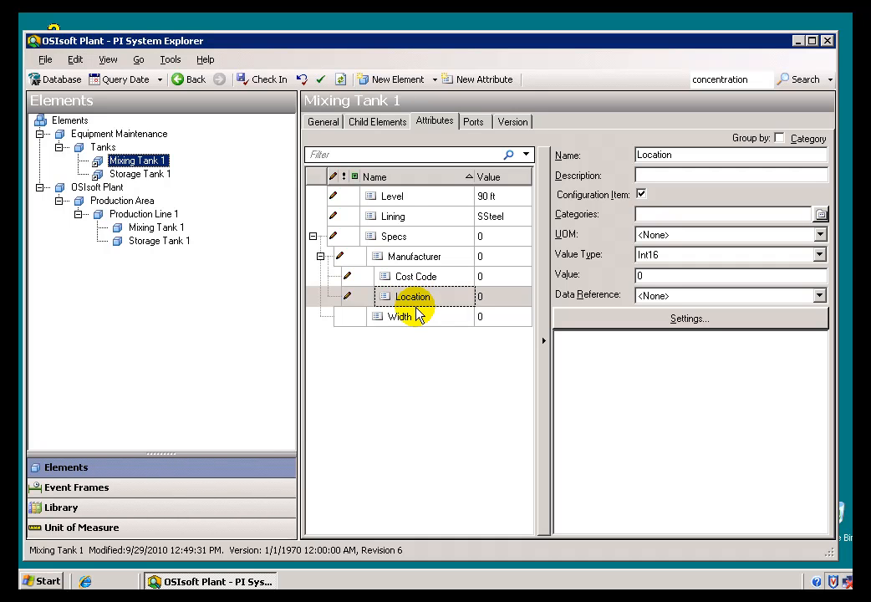
pyautogui.moveTo(392, 196)
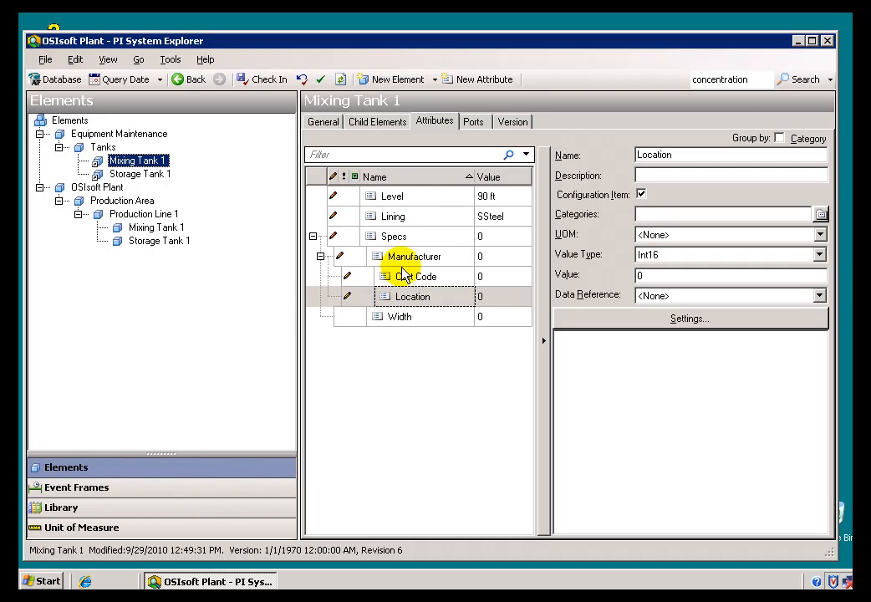
pyautogui.moveTo(422, 205)
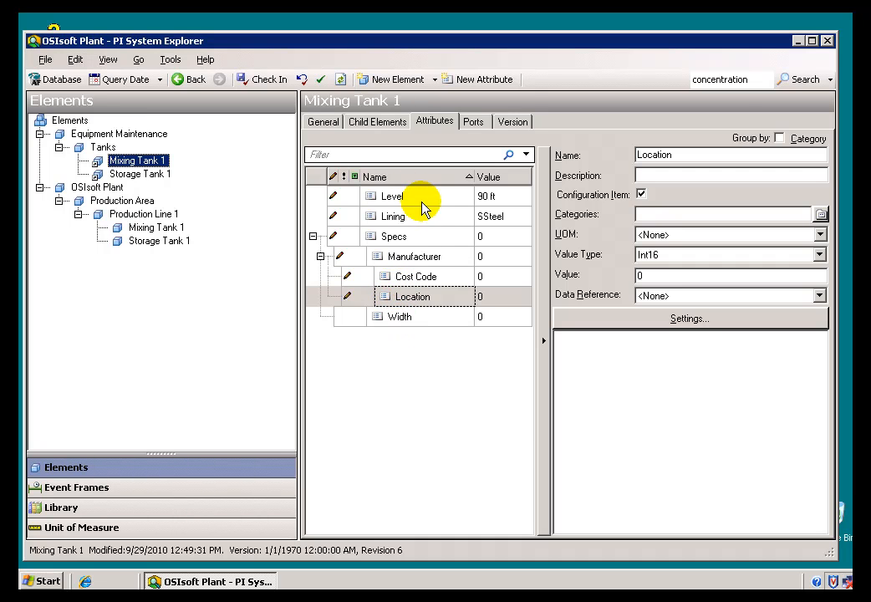
pyautogui.moveTo(414, 322)
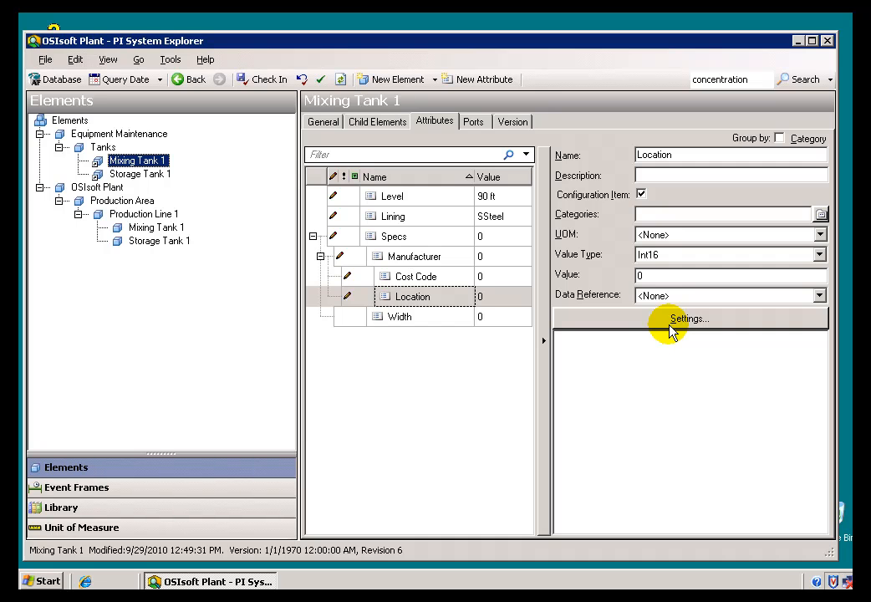
pyautogui.moveTo(673, 328)
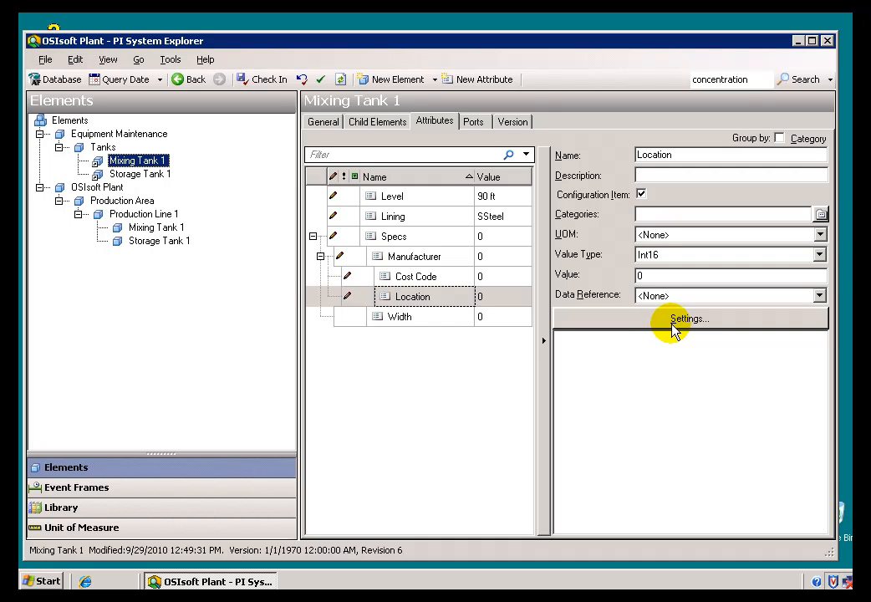